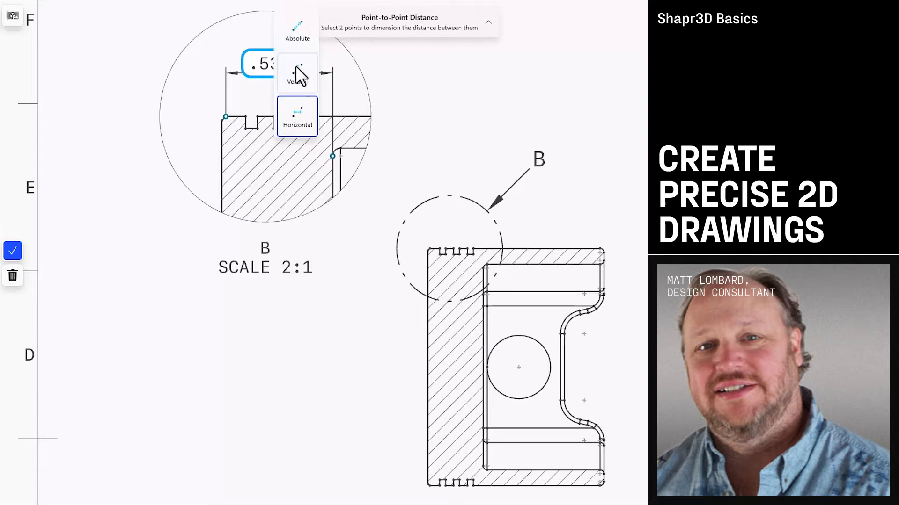
# Add and position the vertical dimension between the two points in detail view B.
pyautogui.click(296, 73)
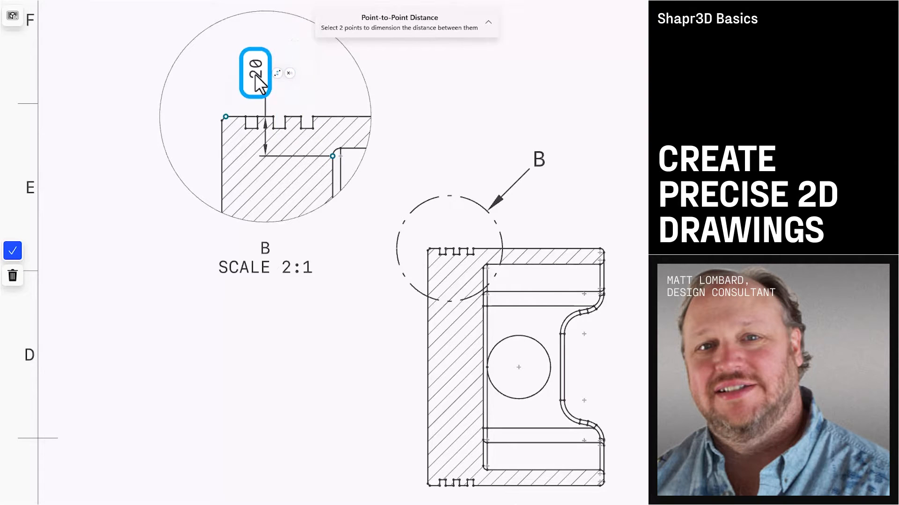
pyautogui.moveTo(254, 67); pyautogui.dragTo(103, 82)
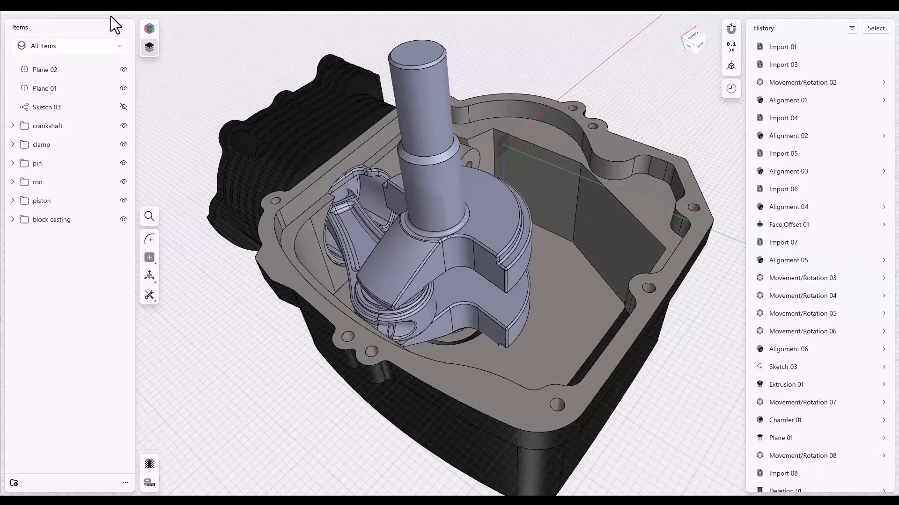
# Select the piston body in the engine assembly and bring up its context actions.
pyautogui.click(109, 12)
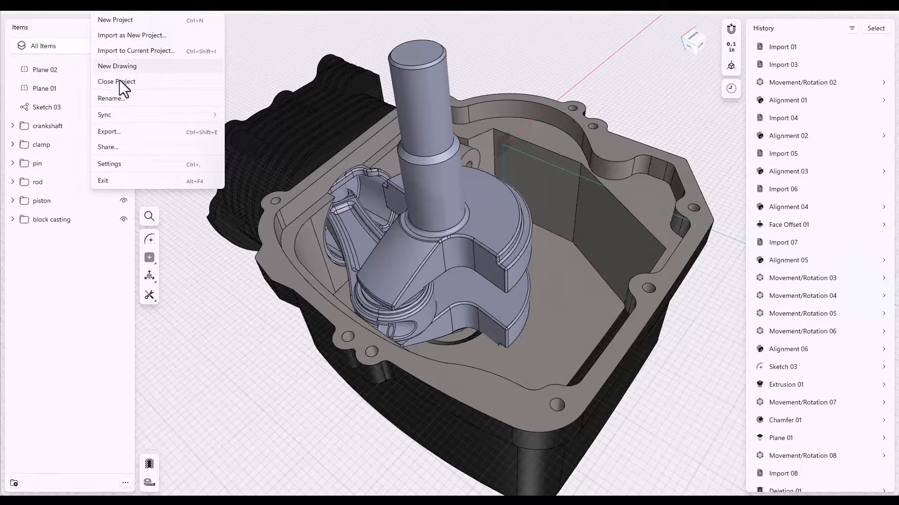
pyautogui.click(204, 299)
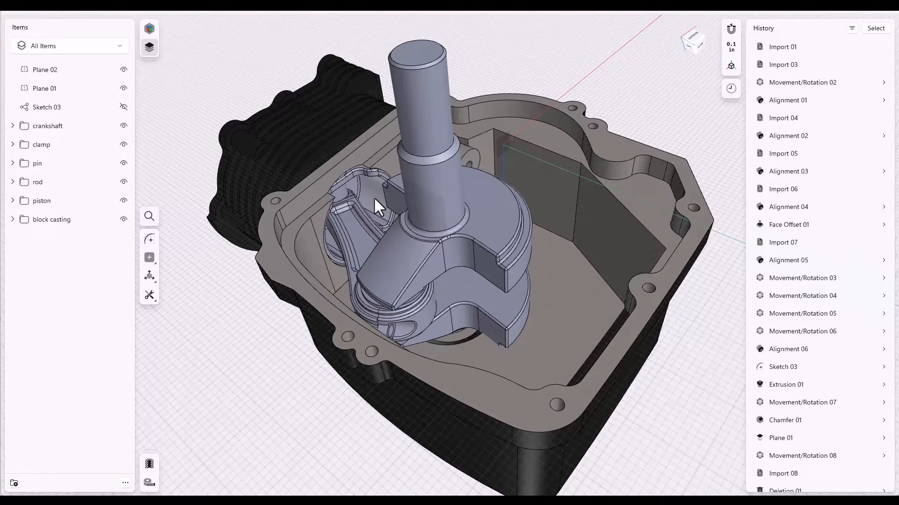
pyautogui.click(359, 184)
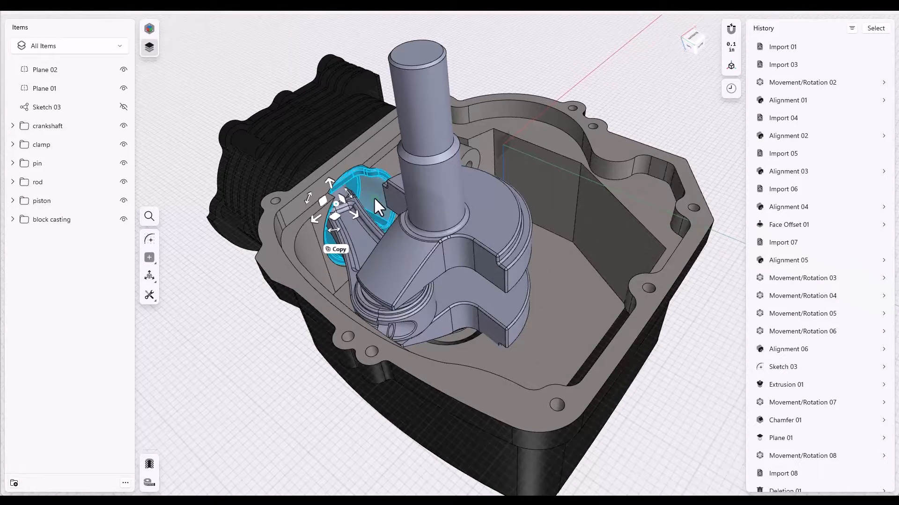
pyautogui.rightClick(373, 200)
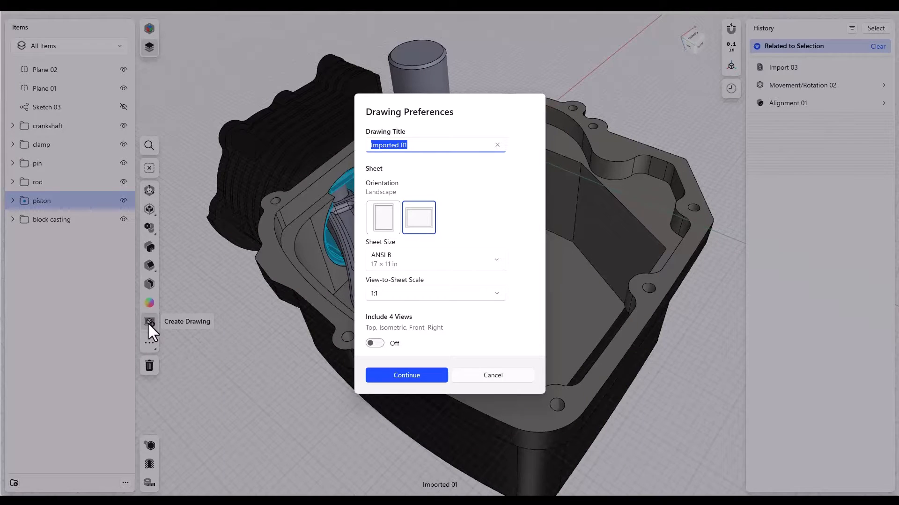
# Create a landscape ANSI B drawing at 1:1 titled 'New Drawing'.
pyautogui.write('New')
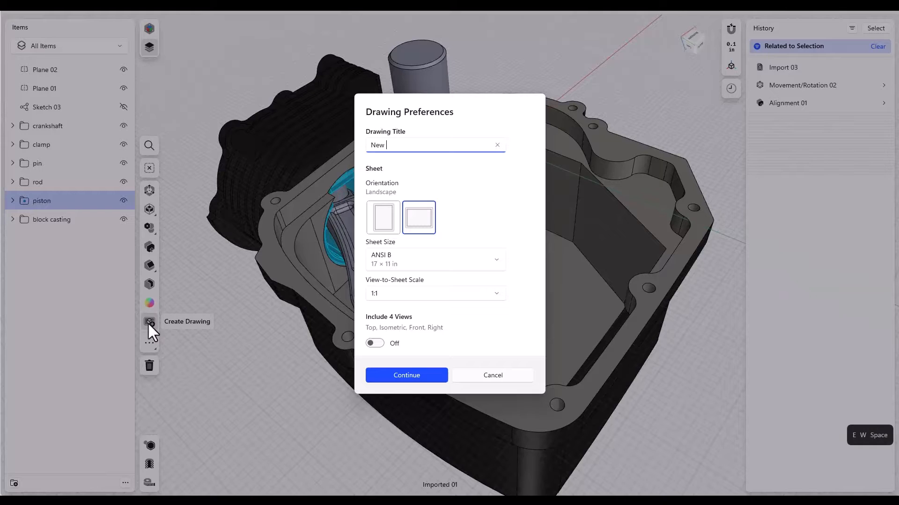
pyautogui.write('Drawing')
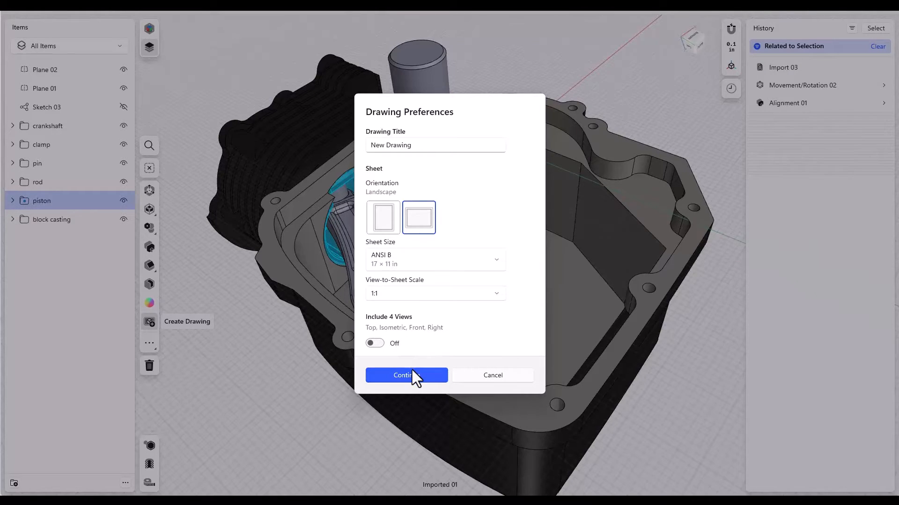
pyautogui.click(405, 376)
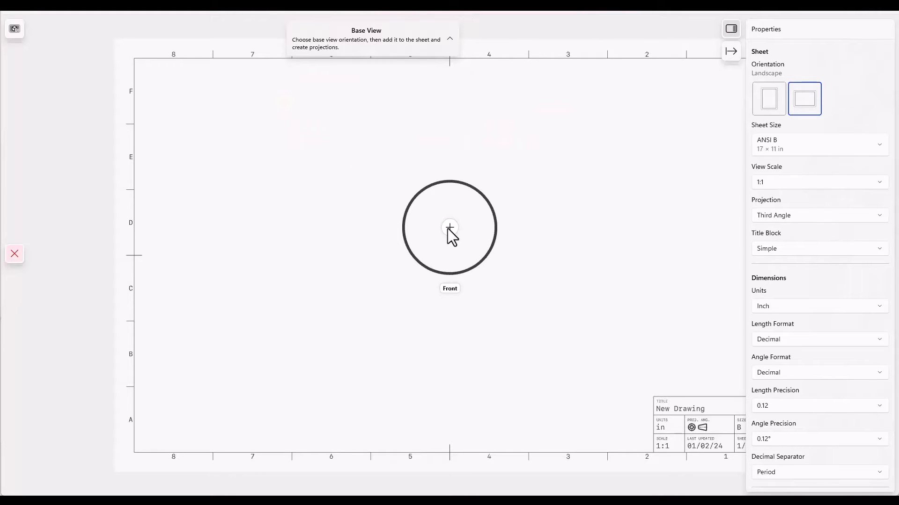
# Place the piston front view at sheet centre with isometric and right-side projections.
pyautogui.click(449, 227)
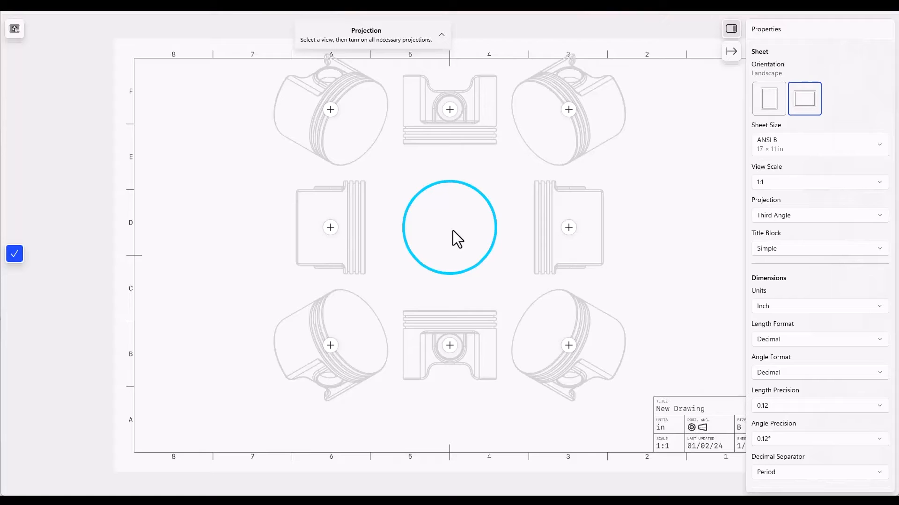
pyautogui.click(568, 110)
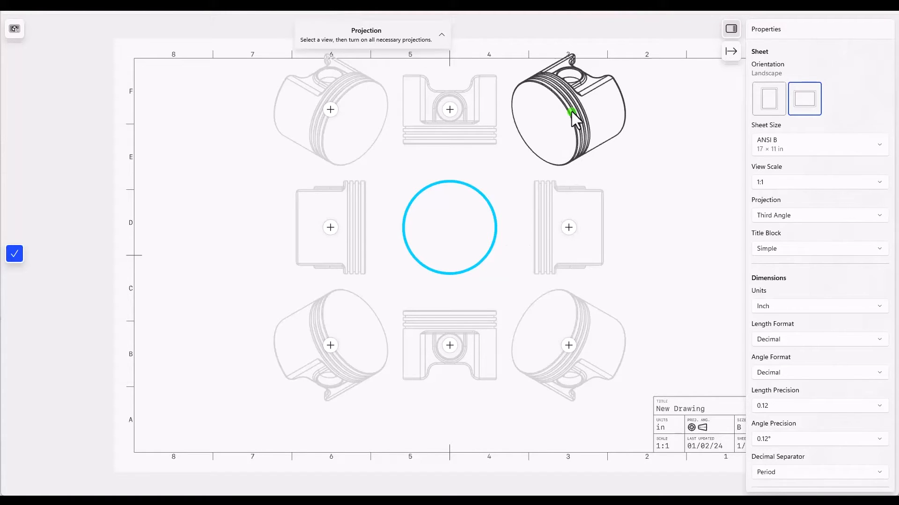
pyautogui.click(568, 227)
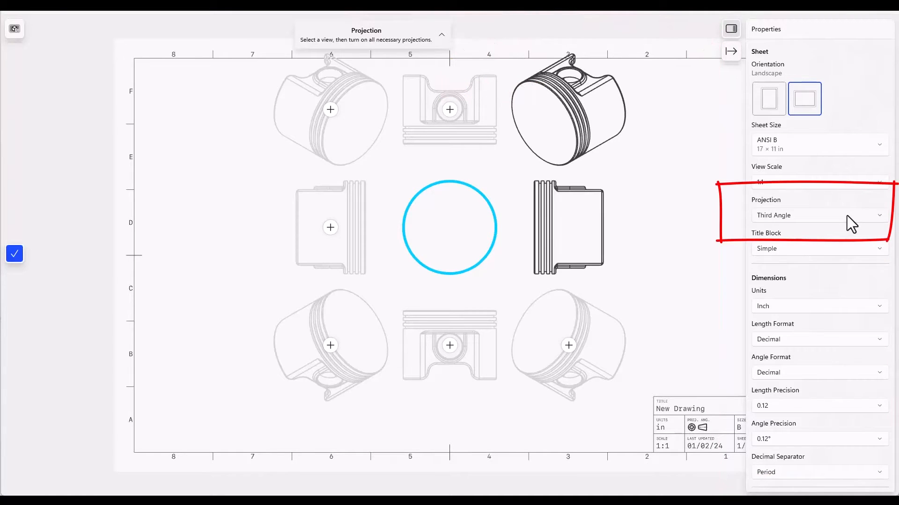
# Keep Third Angle as the drawing's projection method.
pyautogui.click(818, 216)
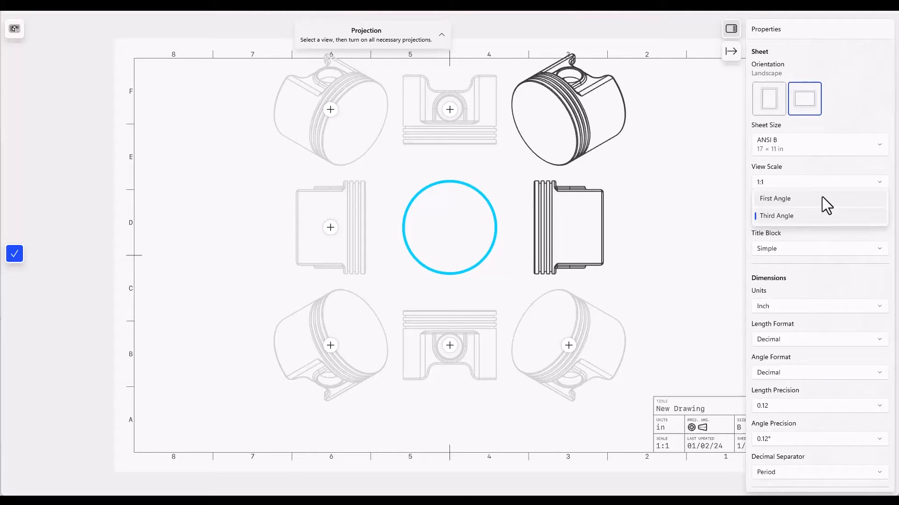
pyautogui.click(776, 215)
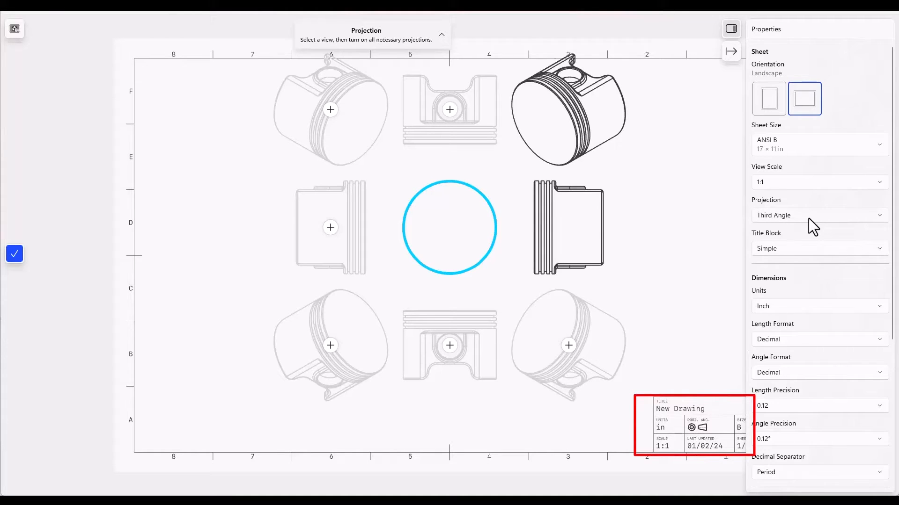
# Try the Horizontal and Block with Table title block styles on the sheet.
pyautogui.click(816, 248)
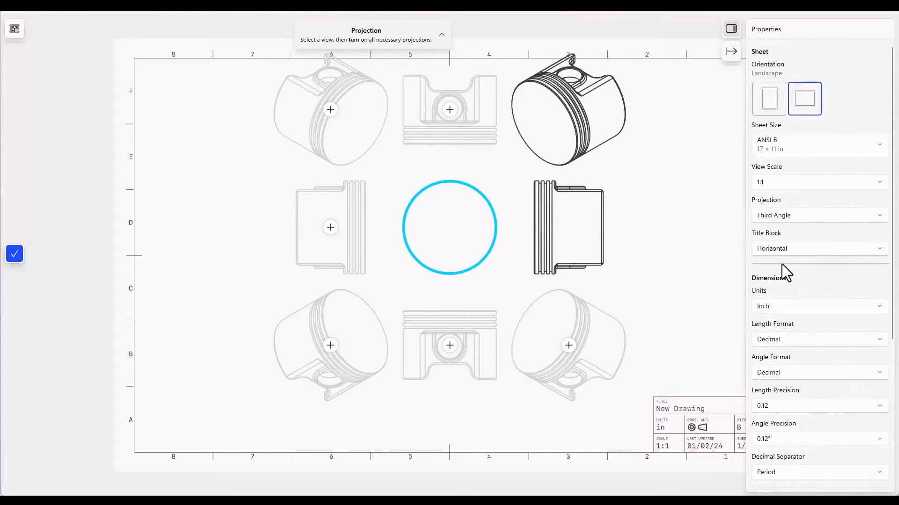
pyautogui.click(816, 248)
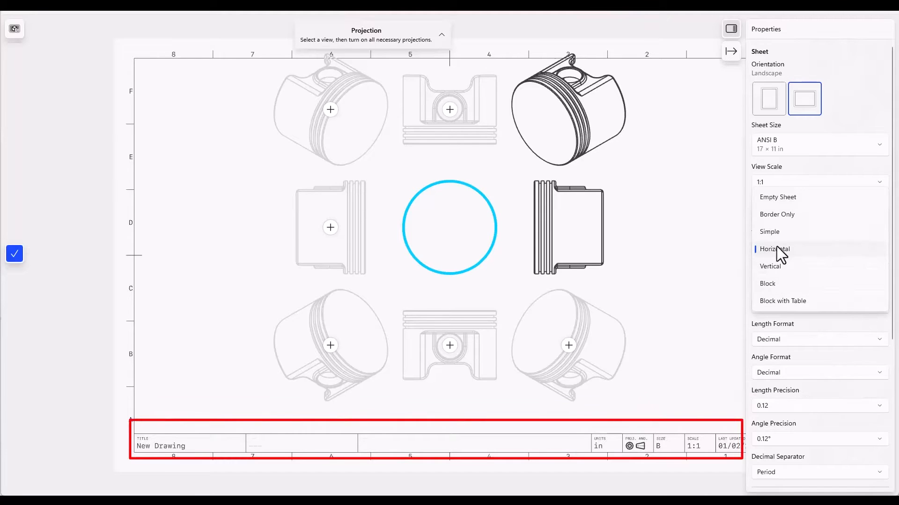
pyautogui.click(782, 300)
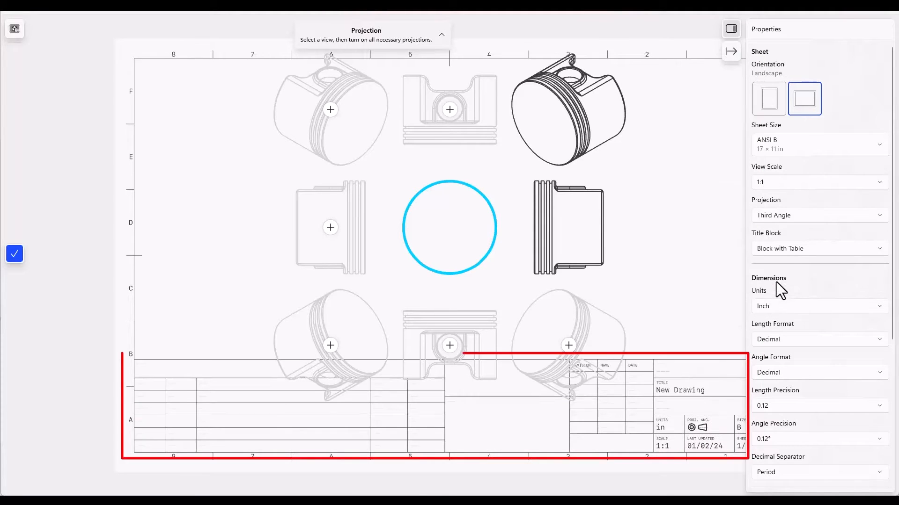
pyautogui.click(817, 248)
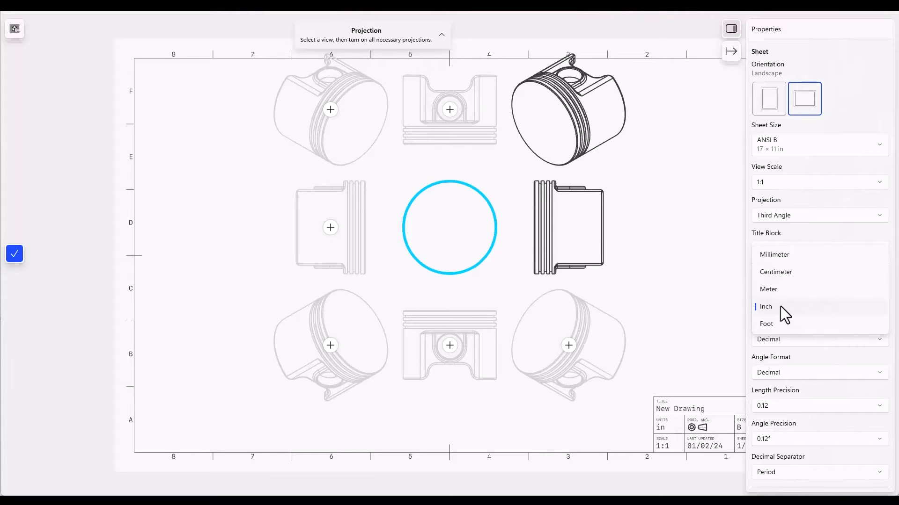
pyautogui.click(764, 307)
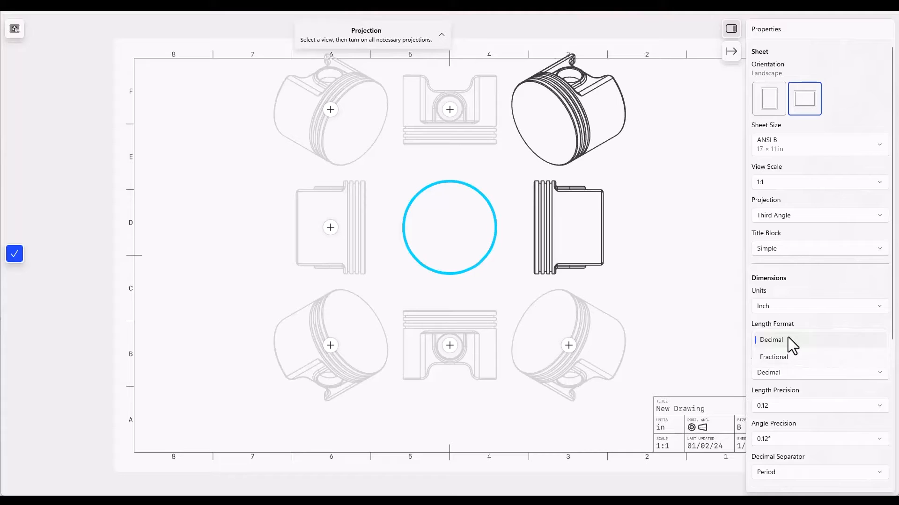
pyautogui.click(770, 339)
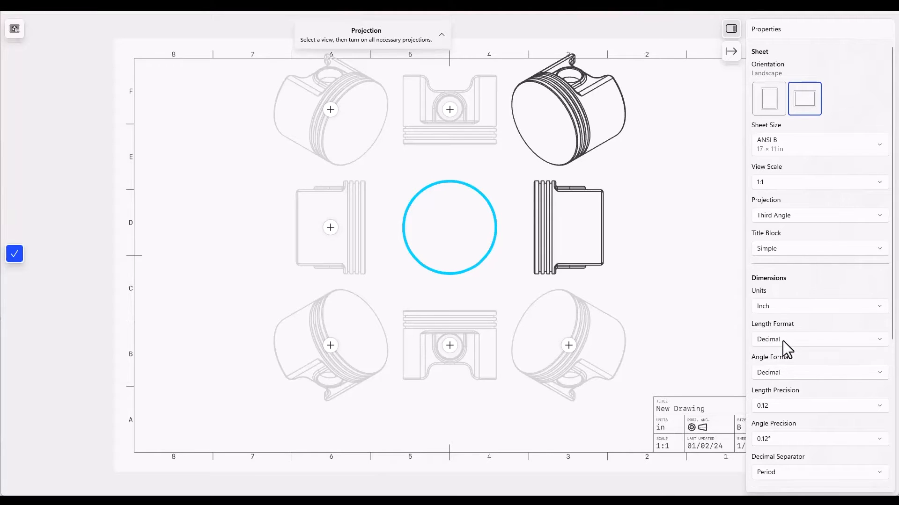
pyautogui.click(818, 372)
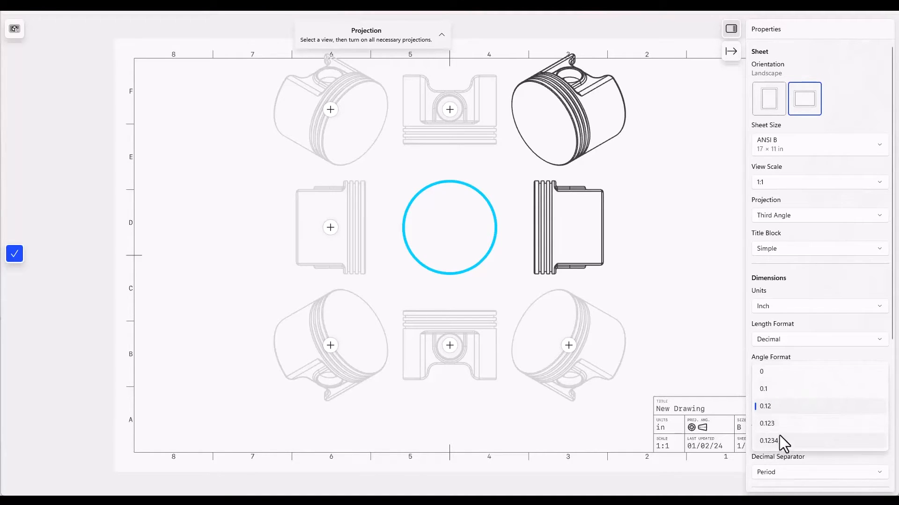
pyautogui.click(766, 406)
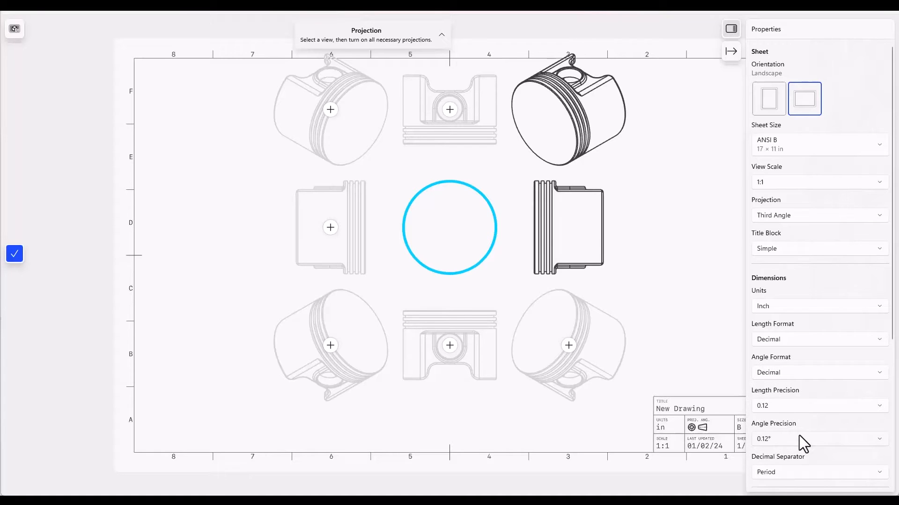
pyautogui.scroll(-3)
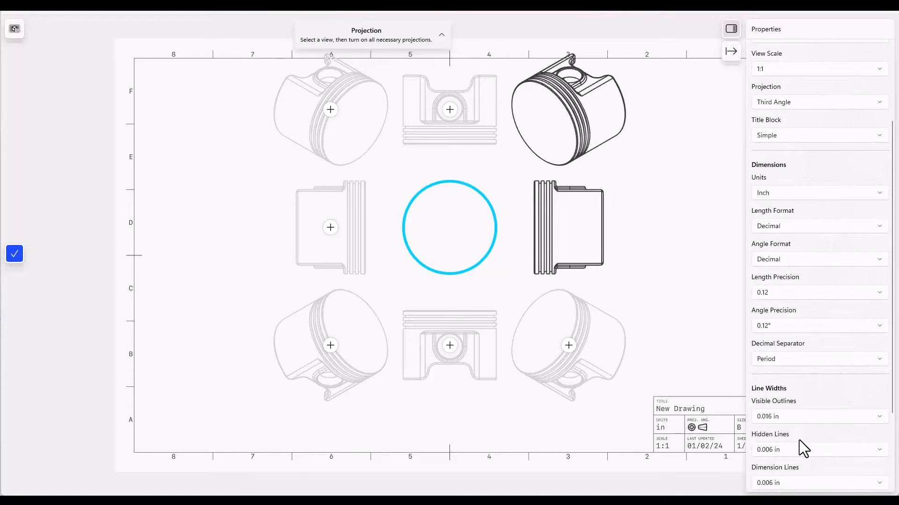
pyautogui.moveTo(791, 372)
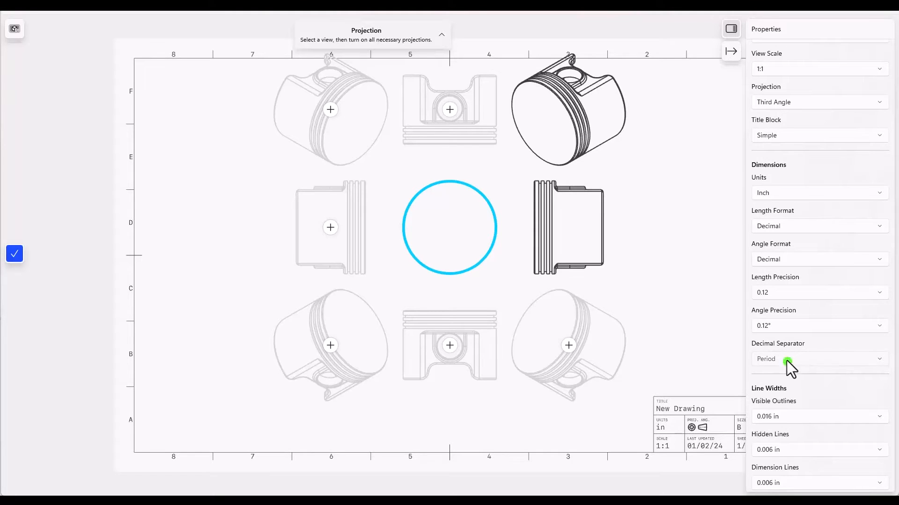
pyautogui.click(816, 358)
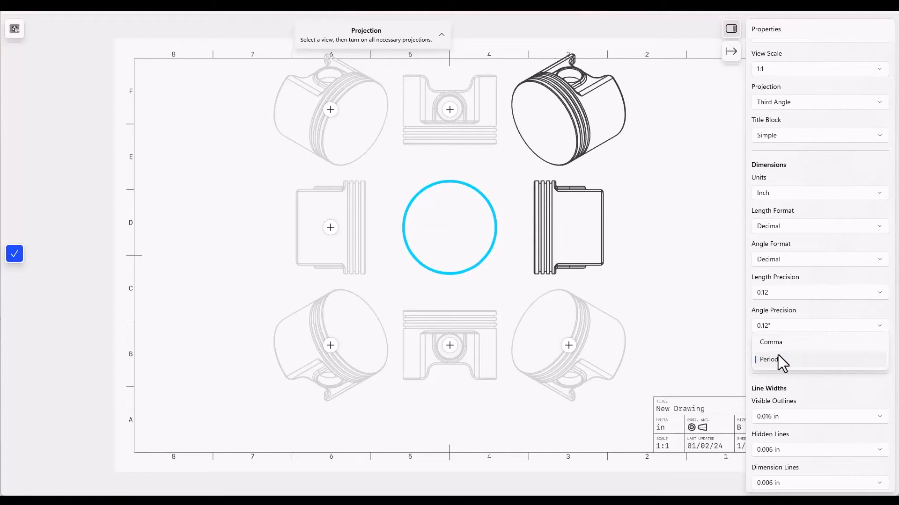
pyautogui.click(768, 359)
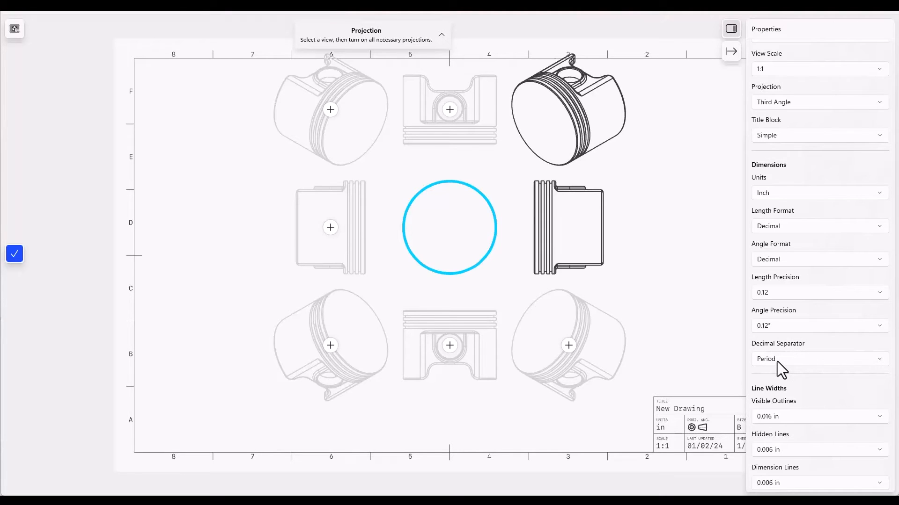
pyautogui.scroll(-3)
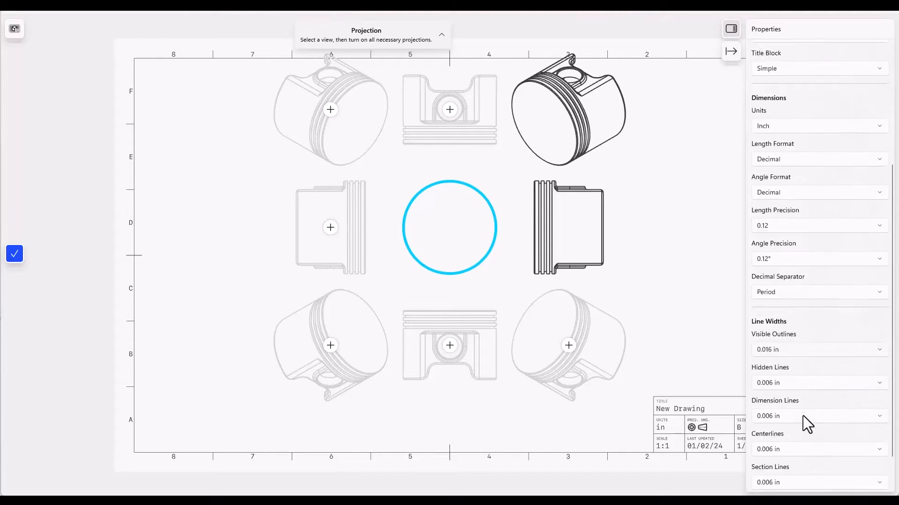
pyautogui.scroll(-3)
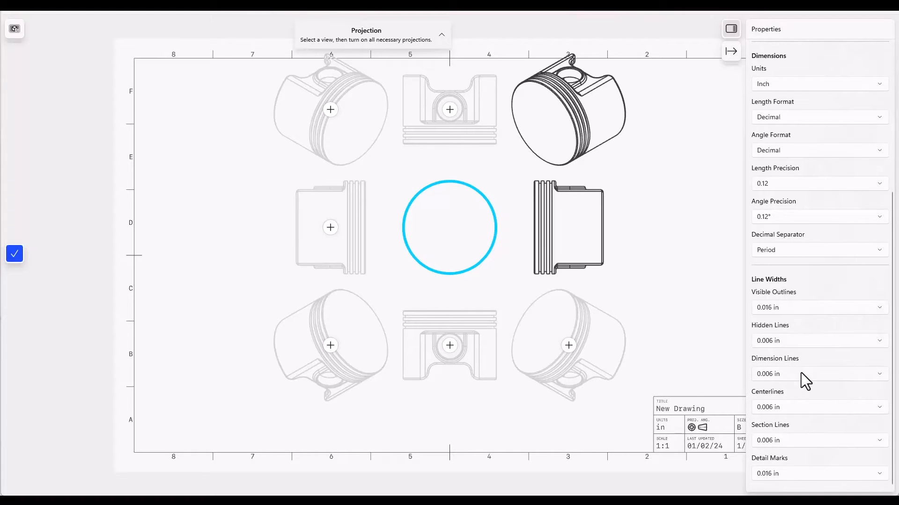
pyautogui.moveTo(779, 417)
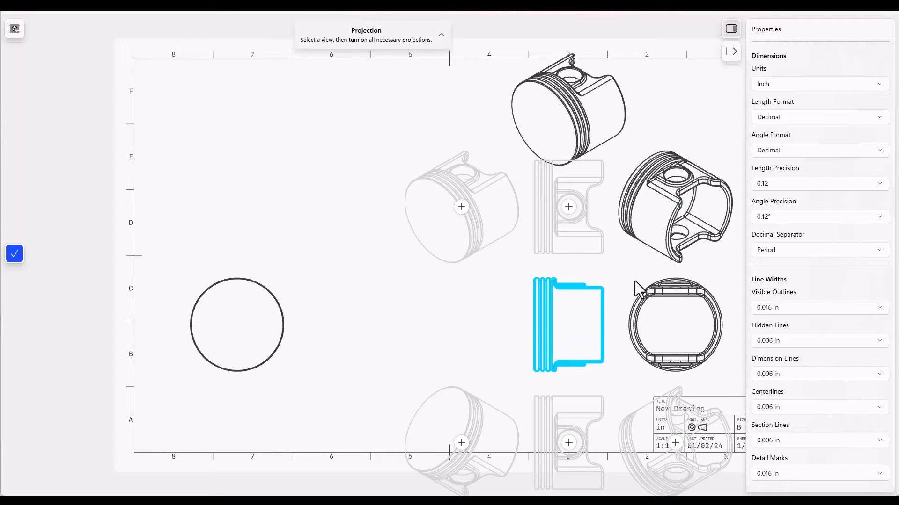
pyautogui.moveTo(359, 338)
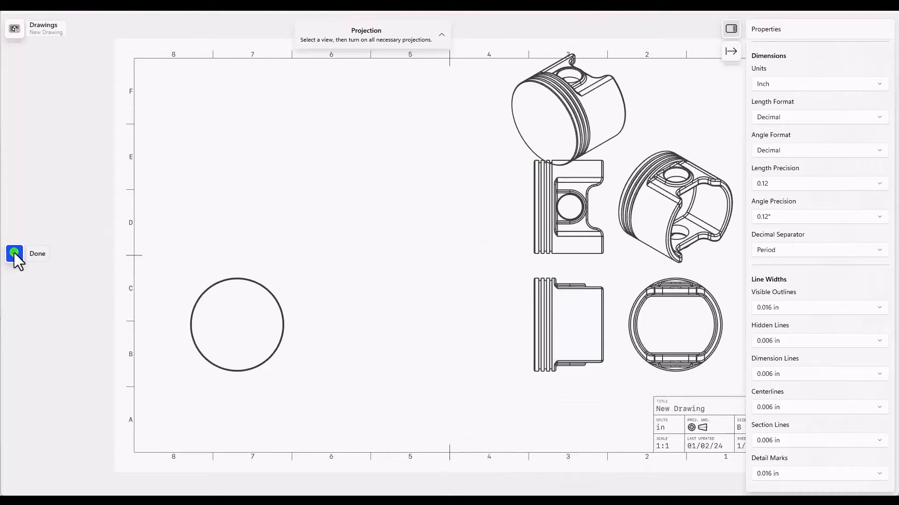
# Remove the upper isometric view and circle, then line the pin-hole side view up above the profile view.
pyautogui.click(14, 253)
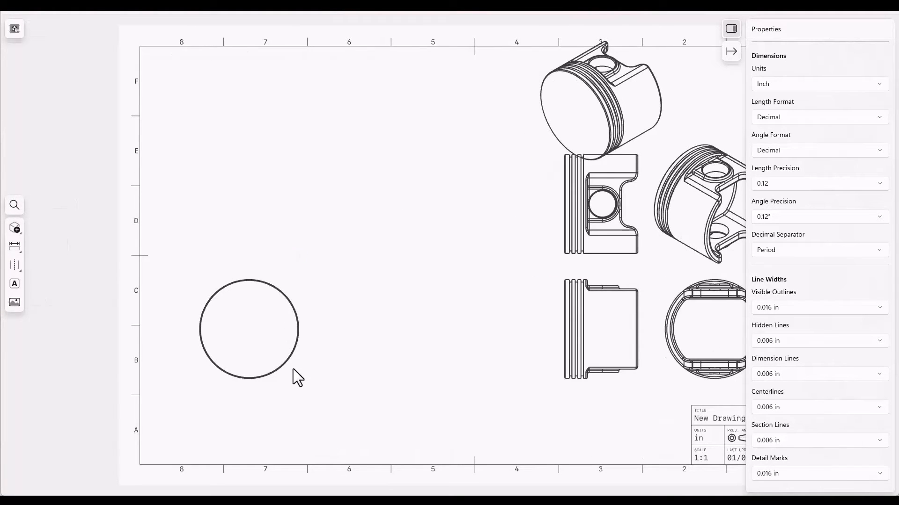
pyautogui.moveTo(223, 352)
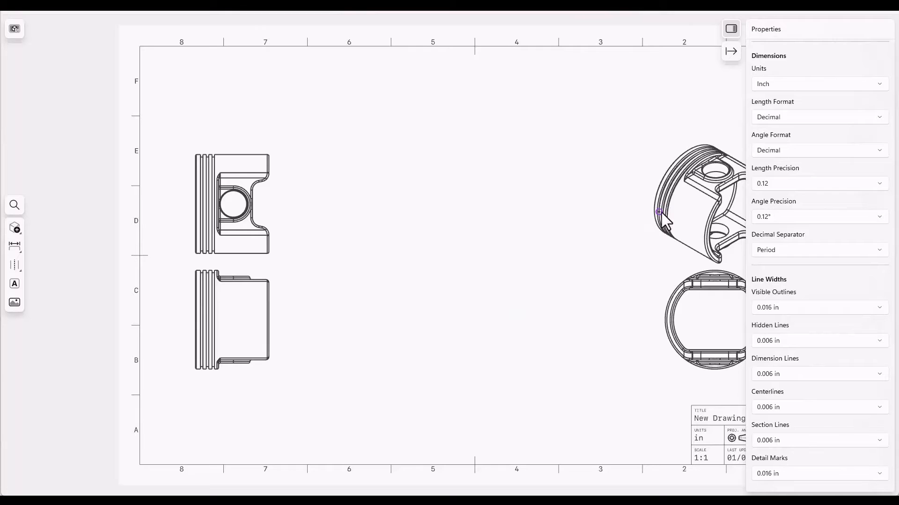
pyautogui.click(232, 203)
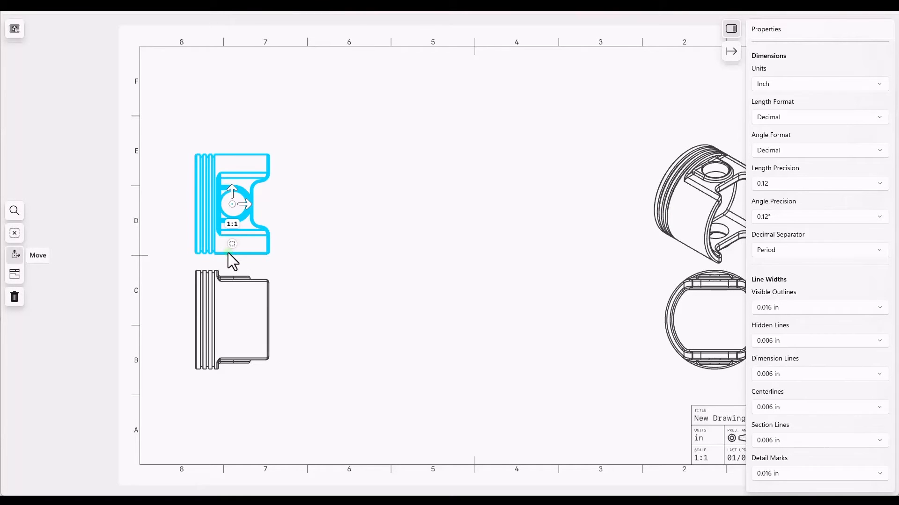
pyautogui.moveTo(231, 205); pyautogui.dragTo(282, 205)
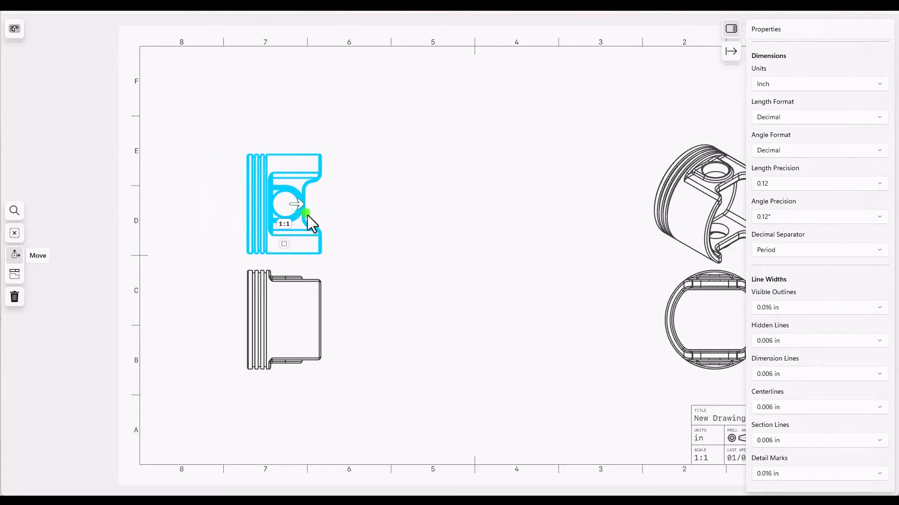
pyautogui.moveTo(305, 215); pyautogui.dragTo(286, 205)
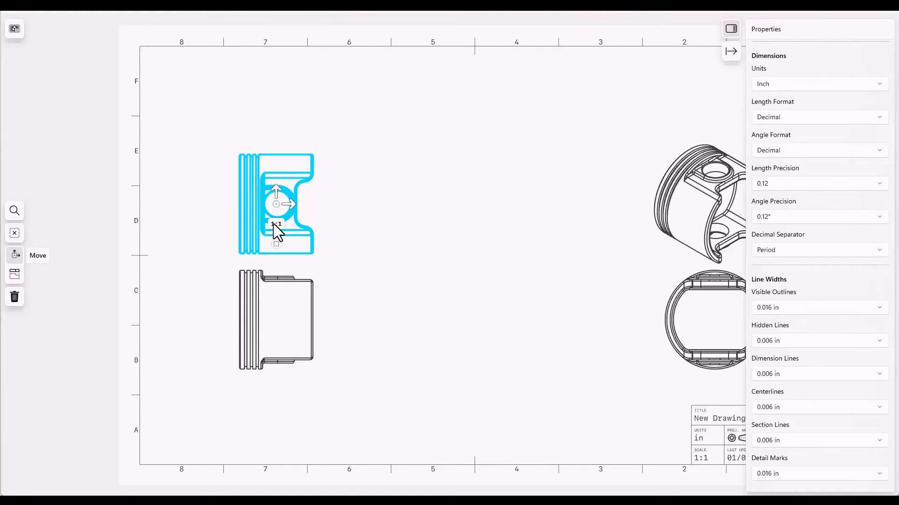
# Review the scale choices for the side view, keeping 1:1.
pyautogui.click(276, 225)
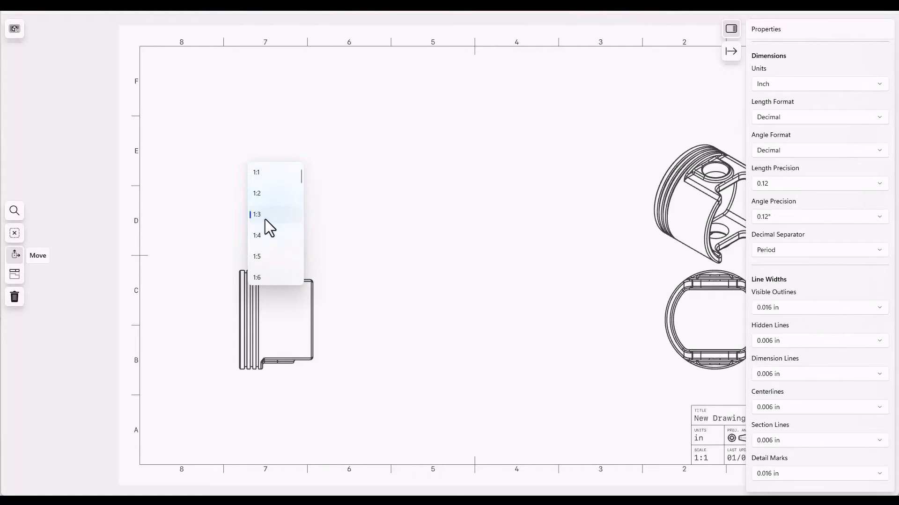
pyautogui.click(256, 214)
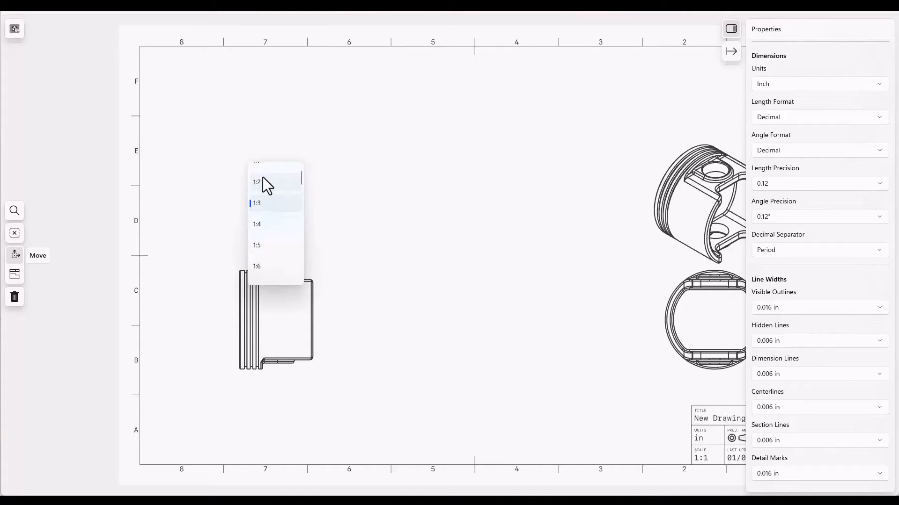
# Cut a vertical section line through the top view's midpoint and place Section A-A to its left.
pyautogui.click(256, 266)
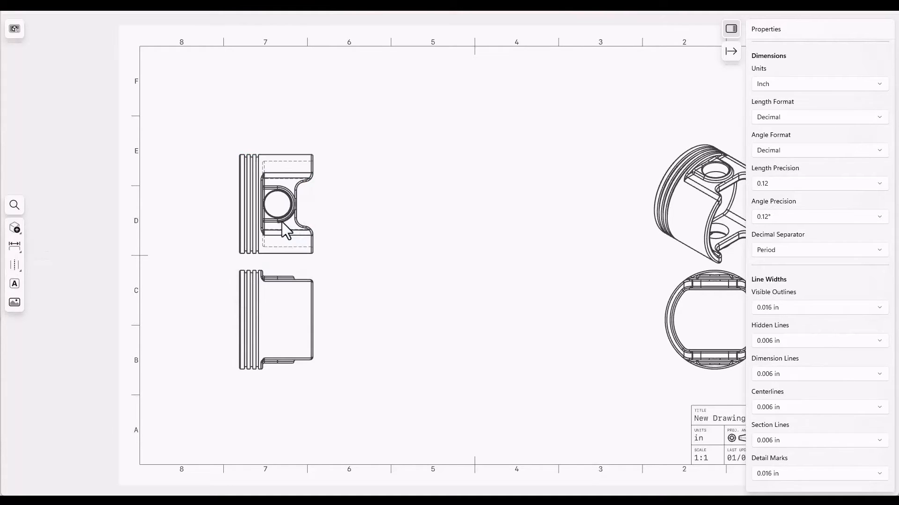
pyautogui.moveTo(659, 333)
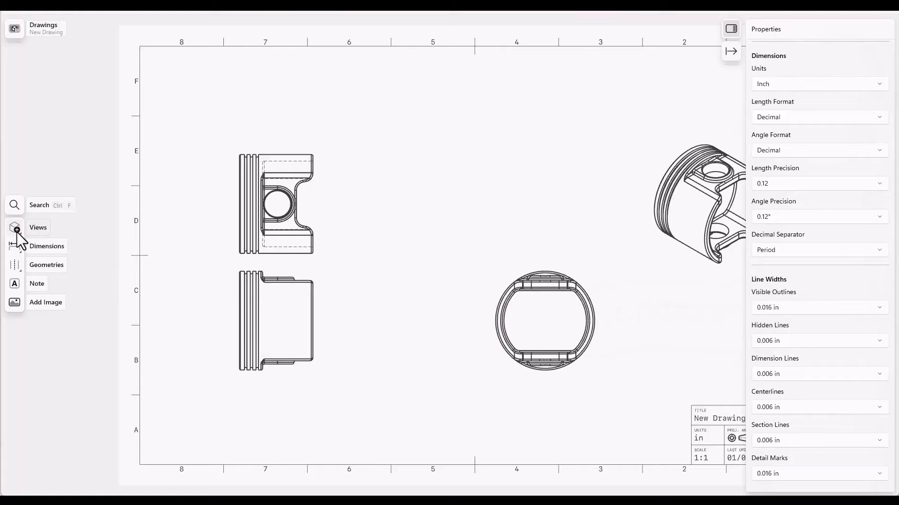
pyautogui.click(37, 226)
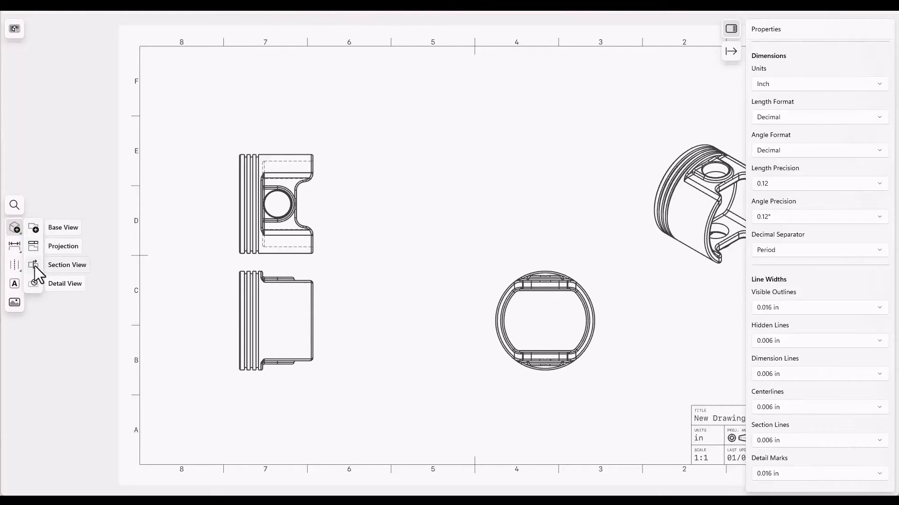
pyautogui.click(67, 265)
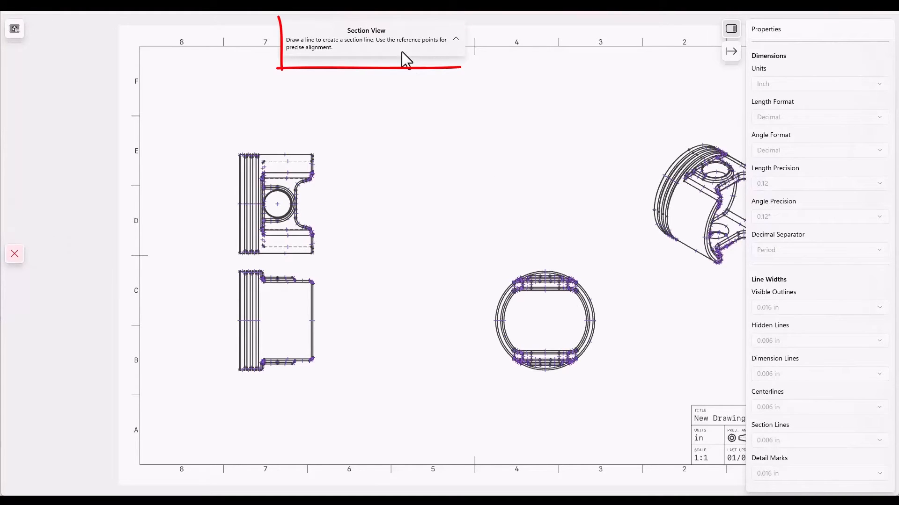
pyautogui.moveTo(548, 275)
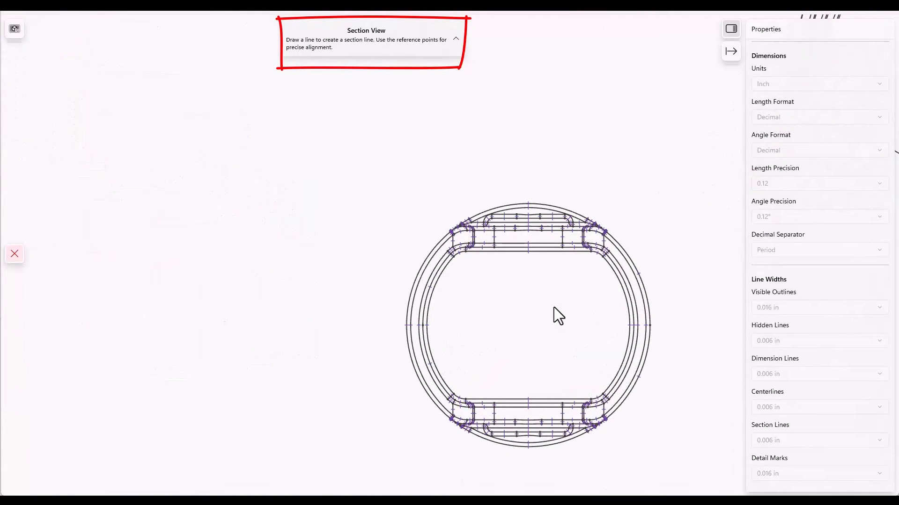
pyautogui.click(527, 204)
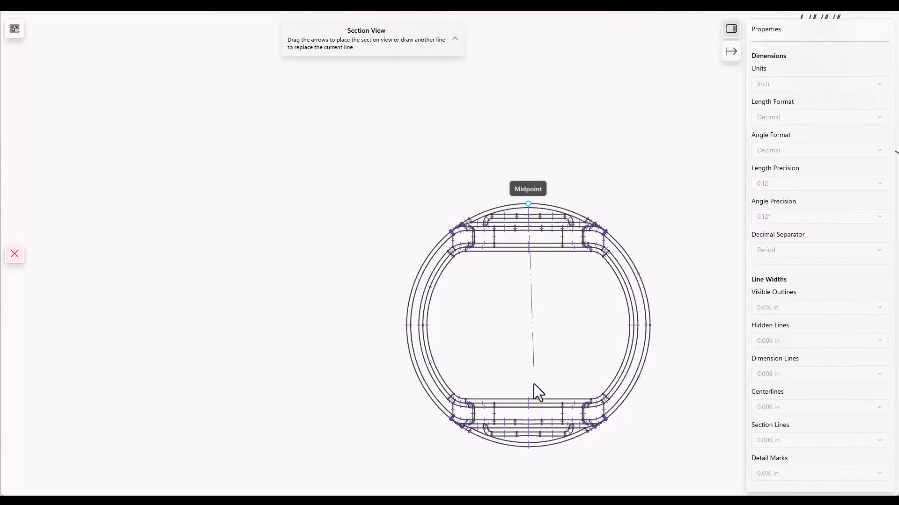
pyautogui.moveTo(527, 473)
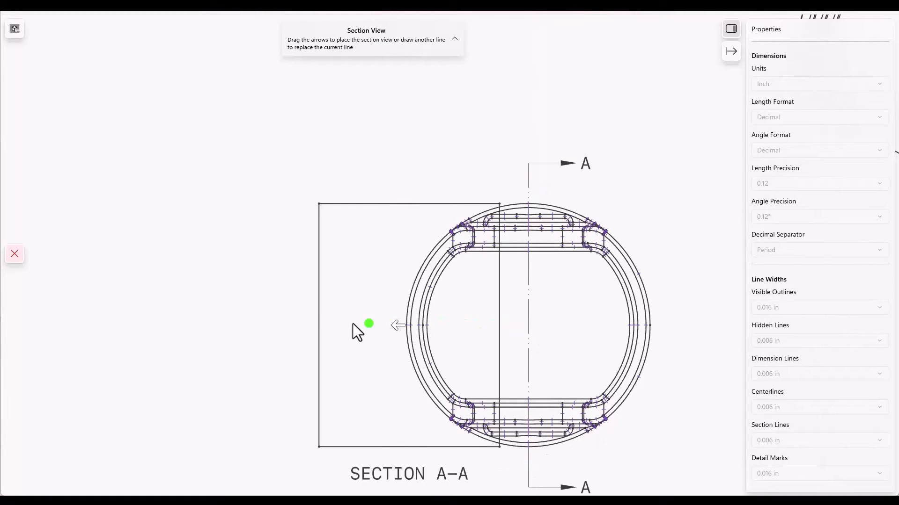
pyautogui.moveTo(368, 324); pyautogui.dragTo(224, 321)
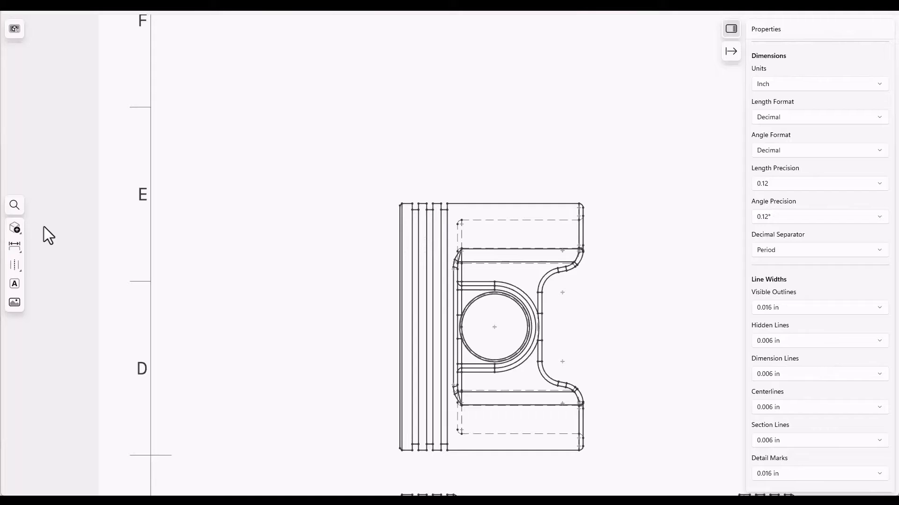
# Start a detail view circling the ring grooves on the side view.
pyautogui.click(14, 227)
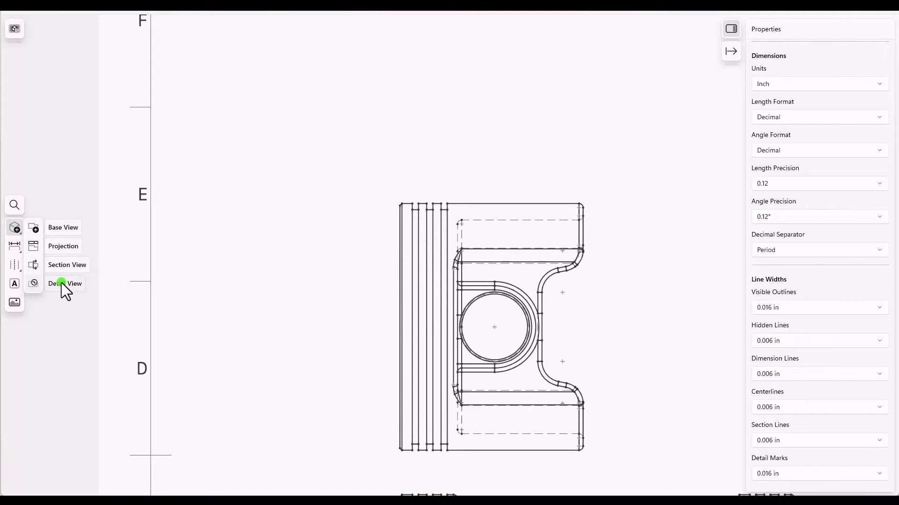
pyautogui.click(65, 283)
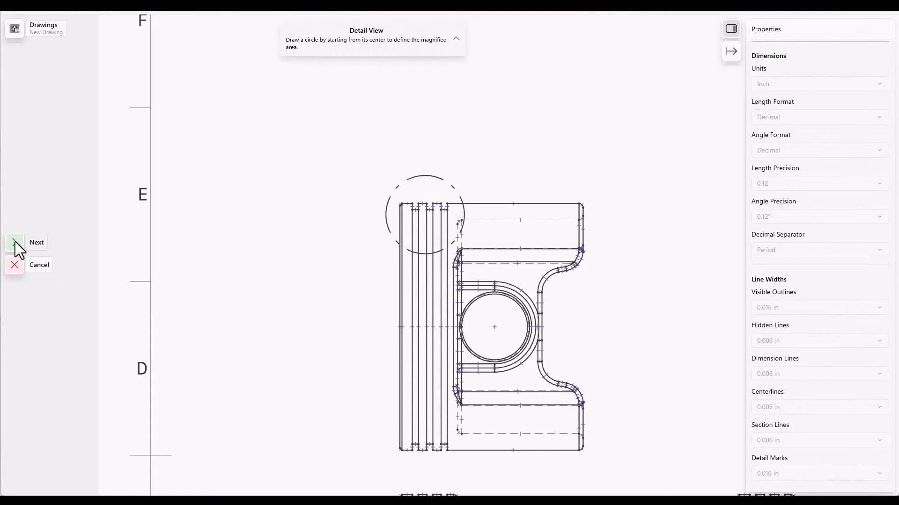
pyautogui.click(15, 242)
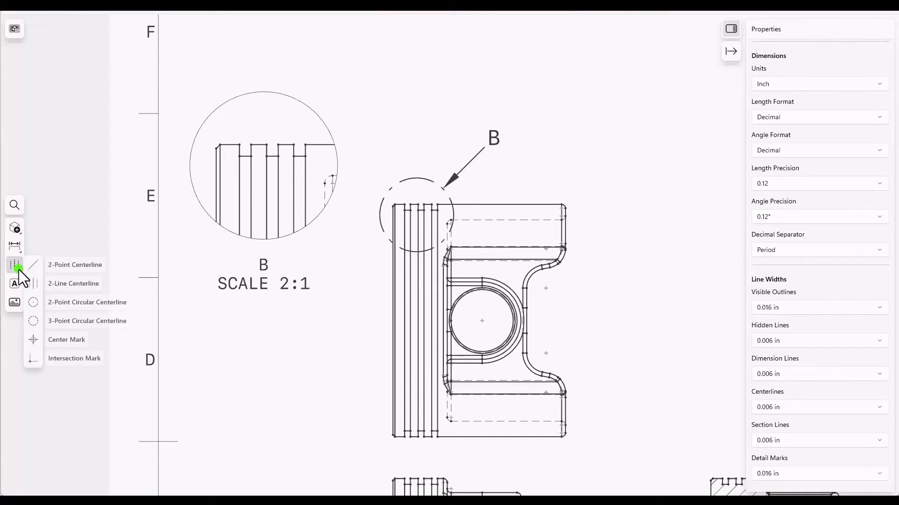
pyautogui.moveTo(68, 344)
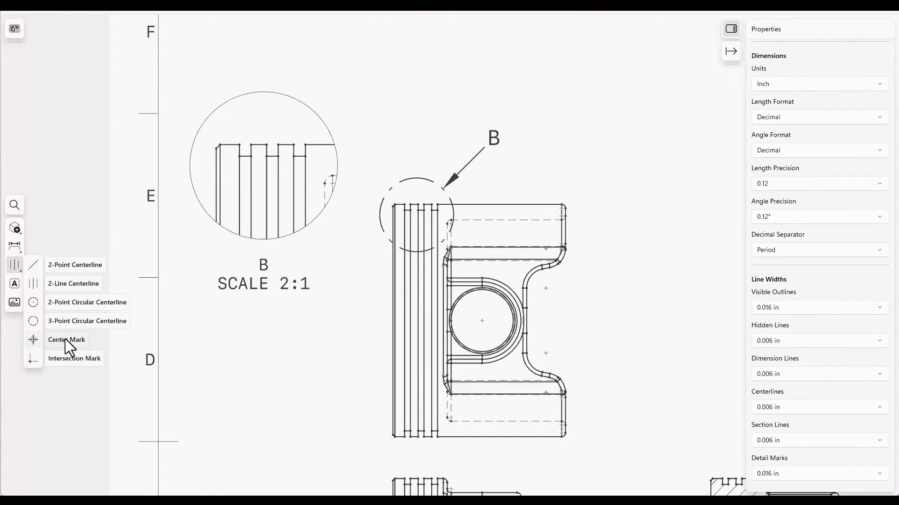
# Add a center mark to the pin hole in the side view.
pyautogui.click(65, 338)
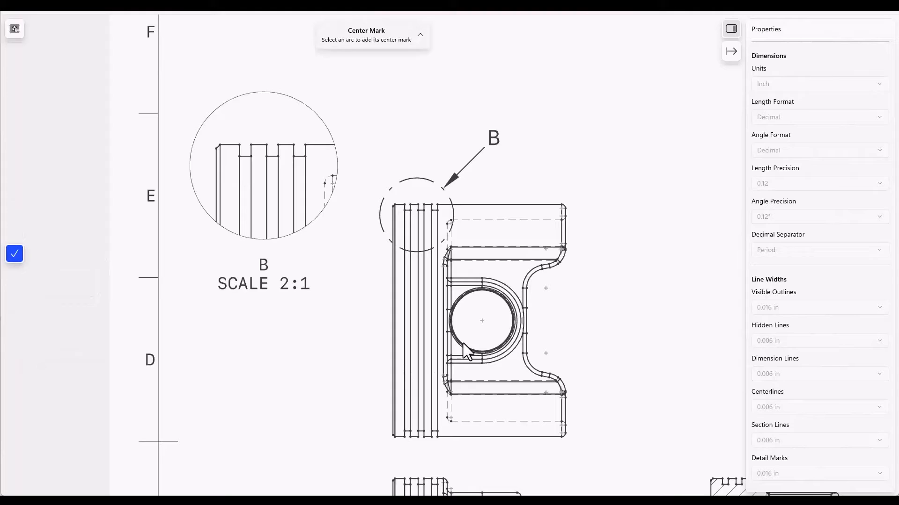
pyautogui.click(481, 320)
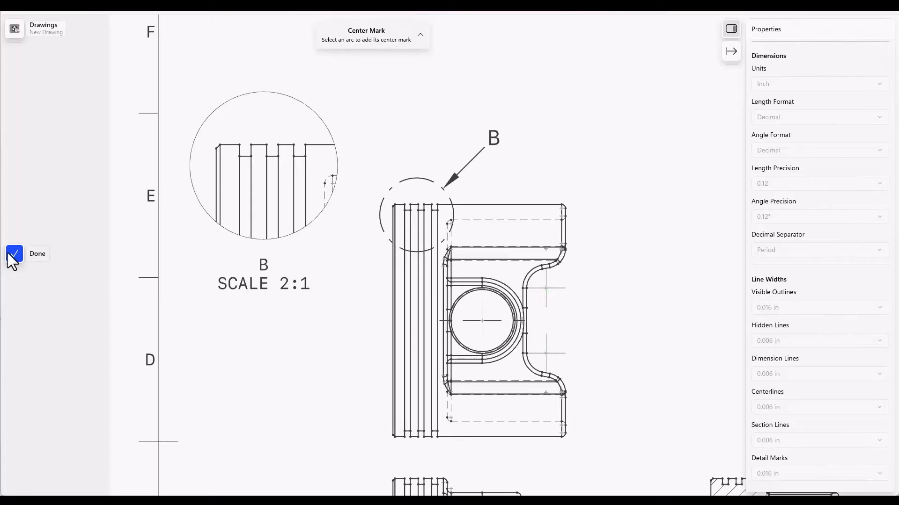
pyautogui.click(37, 254)
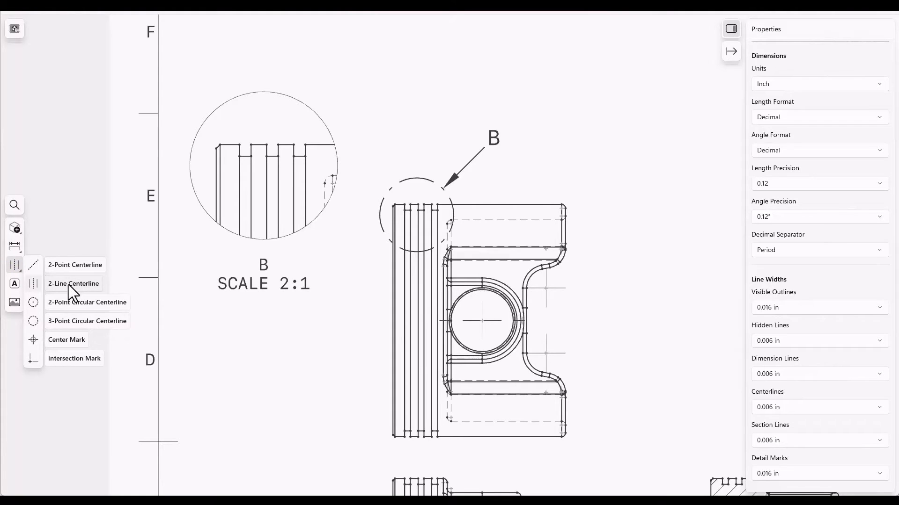
# Run a 2-line centerline through the pin hole between the inner edges, extended past the view's left.
pyautogui.click(73, 283)
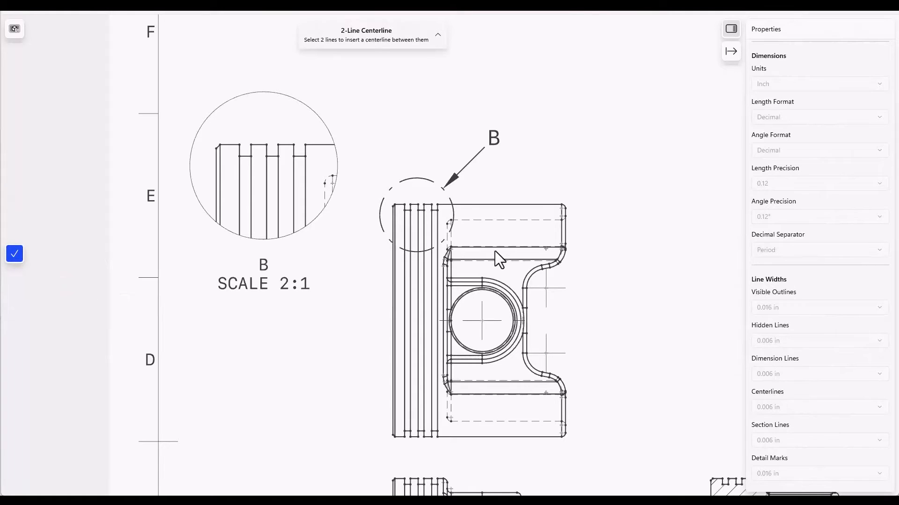
pyautogui.click(496, 249)
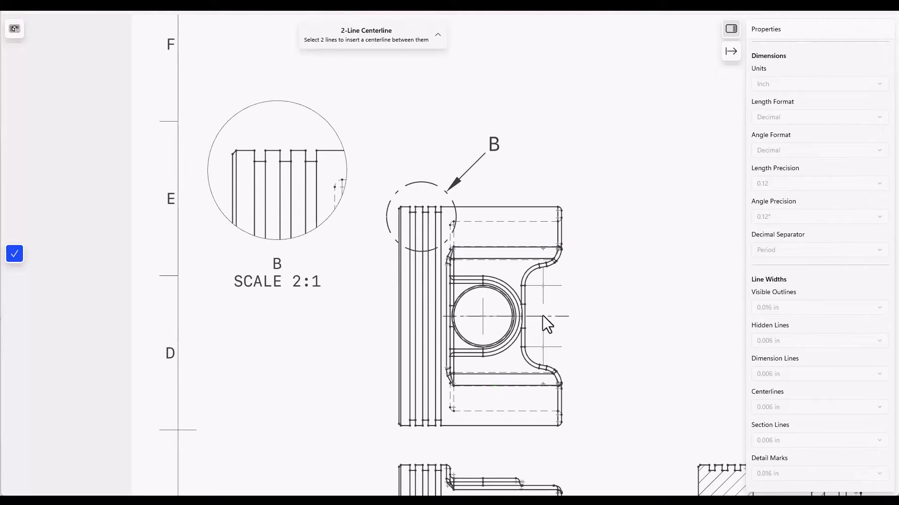
pyautogui.click(545, 323)
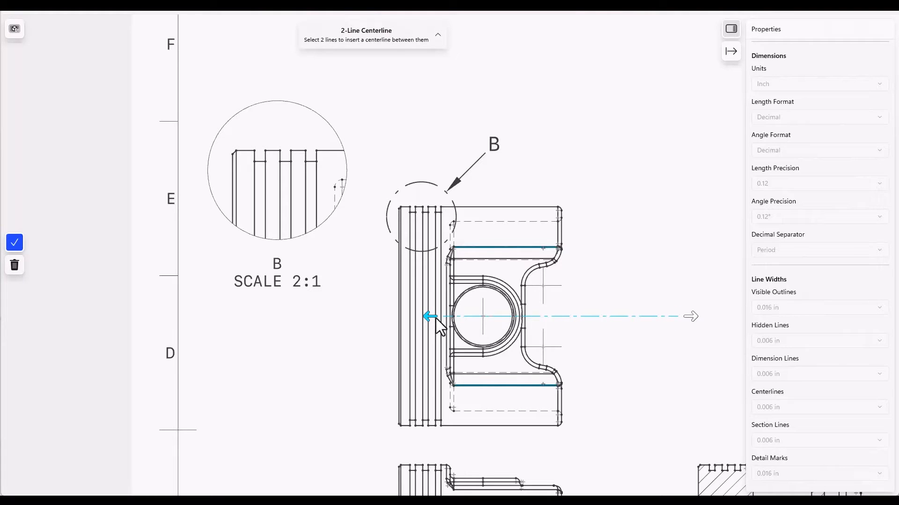
pyautogui.moveTo(429, 316); pyautogui.dragTo(304, 317)
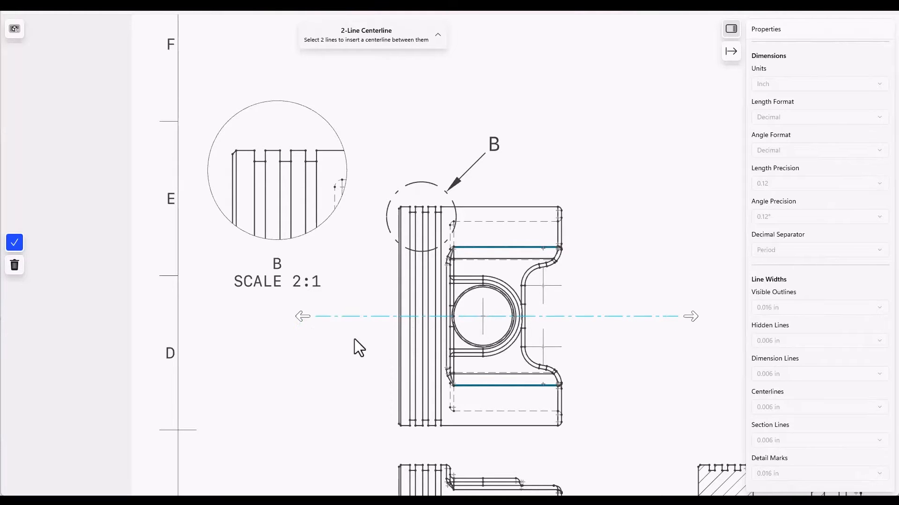
pyautogui.moveTo(669, 405)
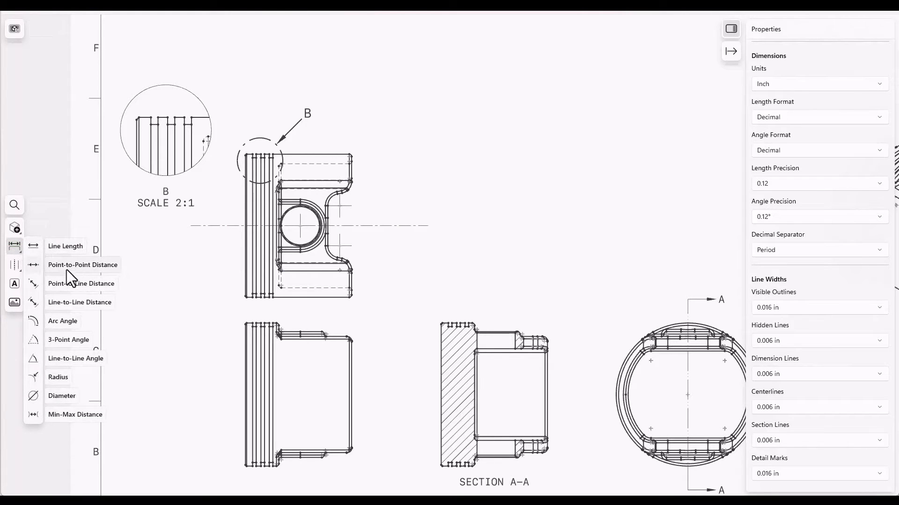
pyautogui.moveTo(57, 370)
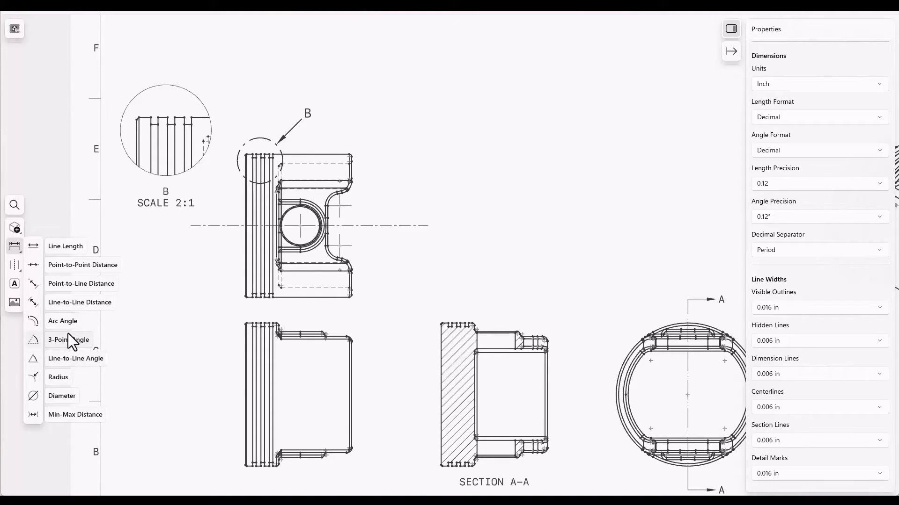
pyautogui.moveTo(62, 402)
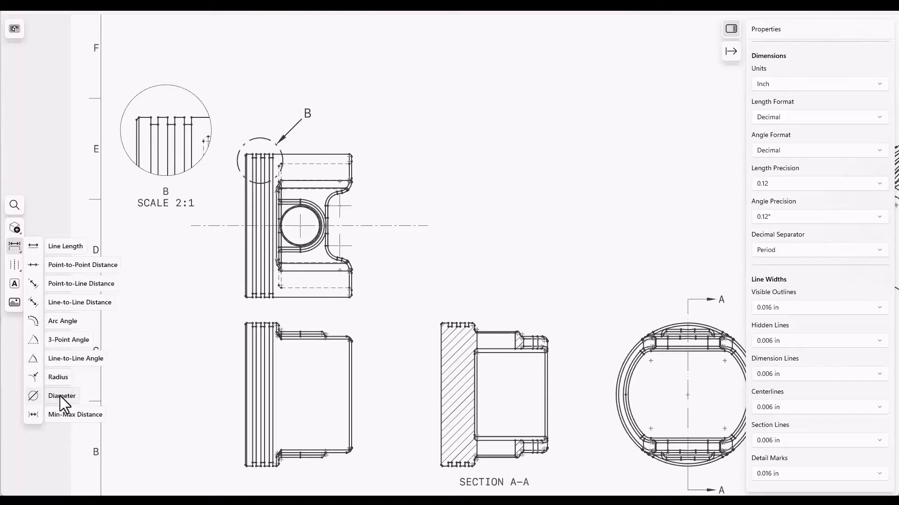
# Start a Diameter dimension for the outer circle of the piston's end view.
pyautogui.click(62, 395)
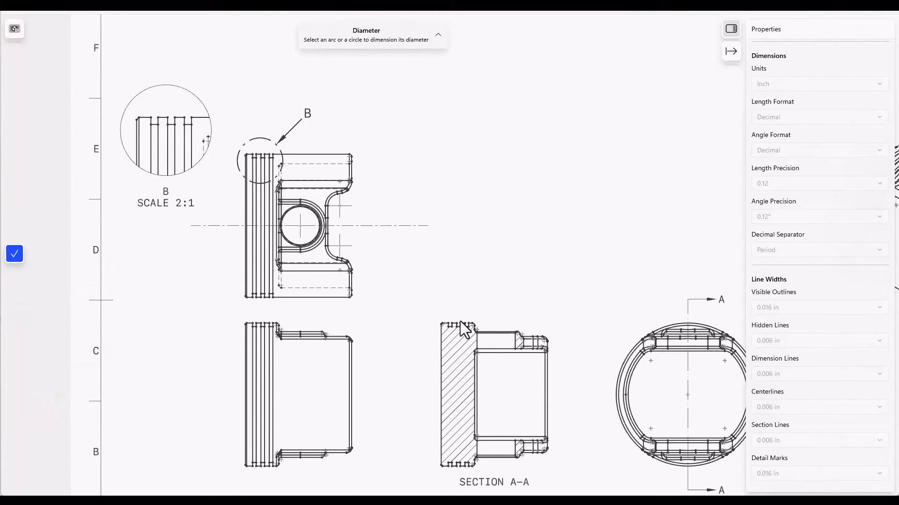
pyautogui.moveTo(635, 366)
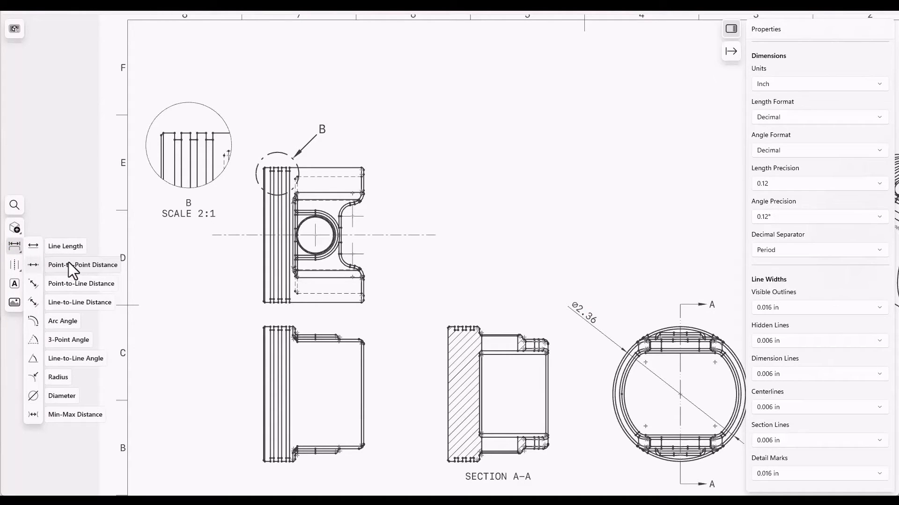
pyautogui.moveTo(77, 287)
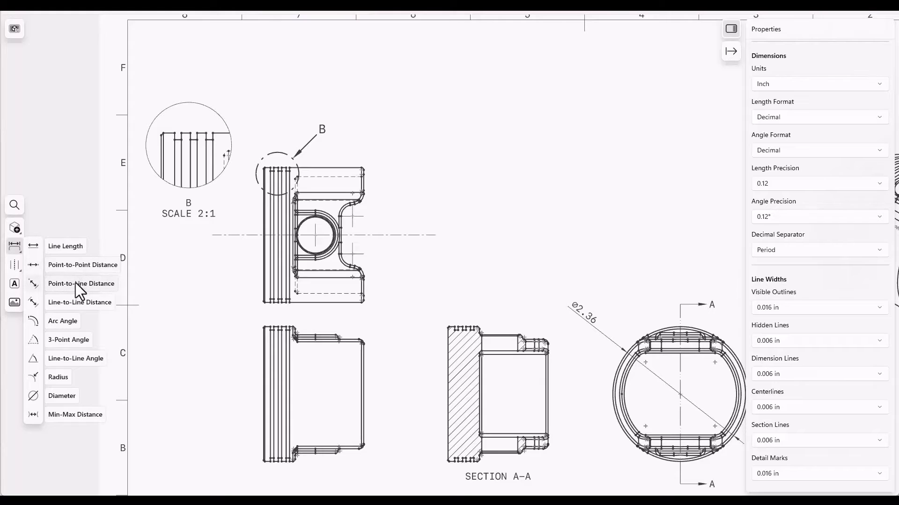
pyautogui.moveTo(79, 292)
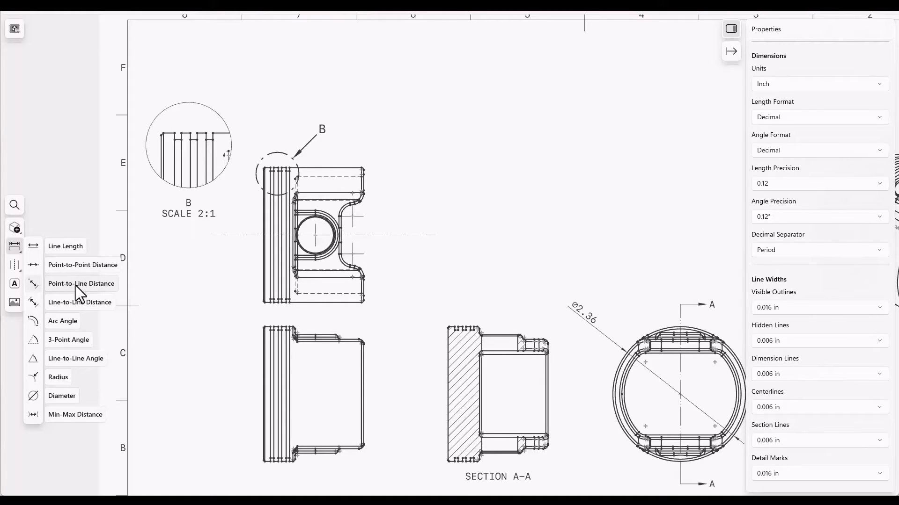
# Begin a .06 point-to-line distance at the left edge of the first ring groove in detail B.
pyautogui.click(81, 283)
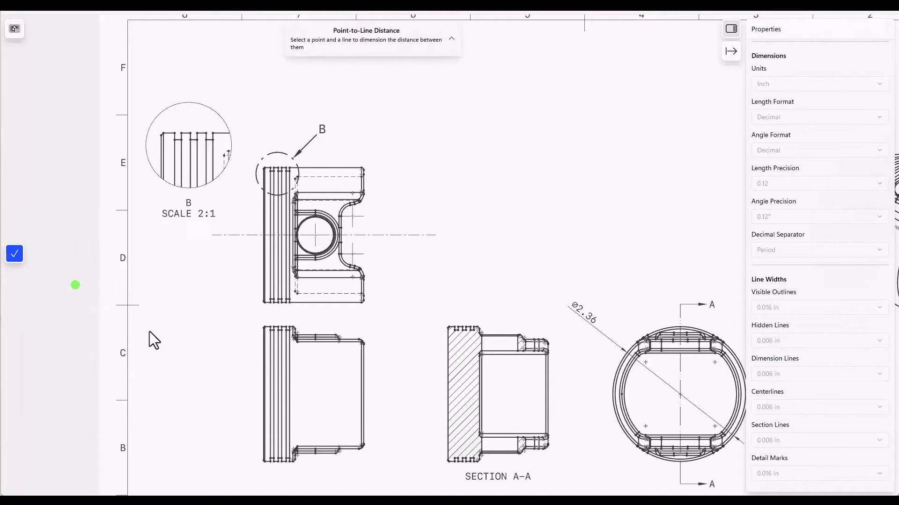
pyautogui.moveTo(176, 172)
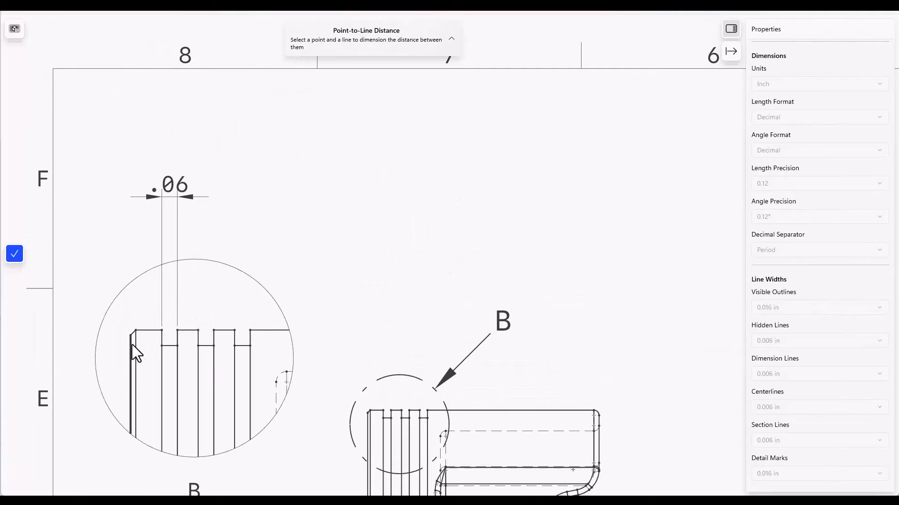
pyautogui.click(133, 341)
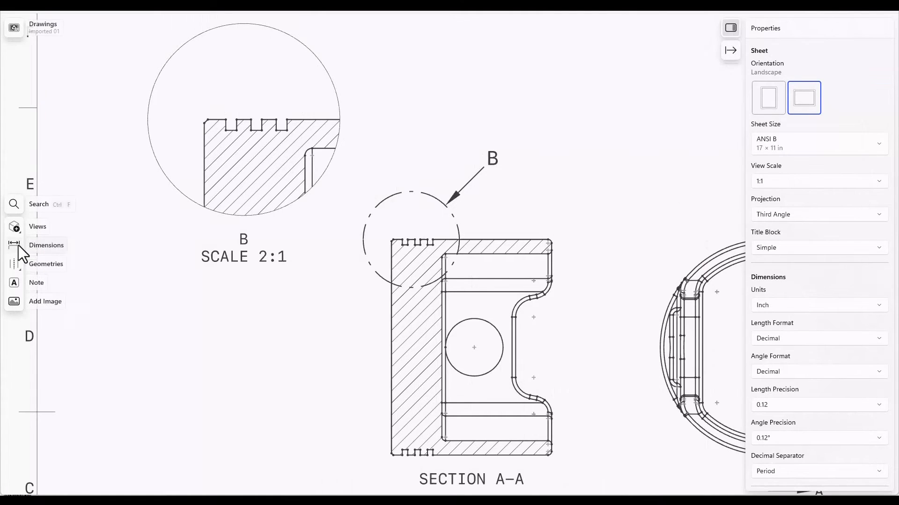
# Dimension the top corner to the inner step as a vertical .20, placed left of detail B.
pyautogui.click(46, 245)
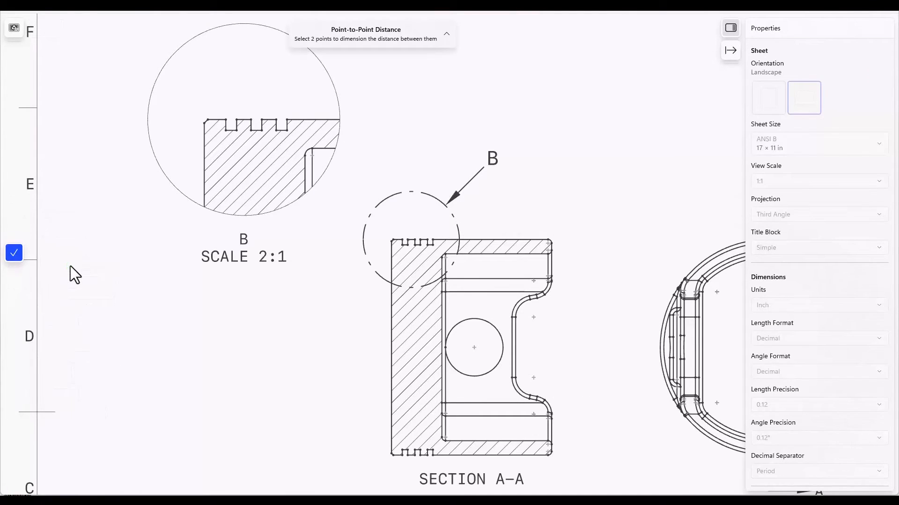
pyautogui.moveTo(195, 121)
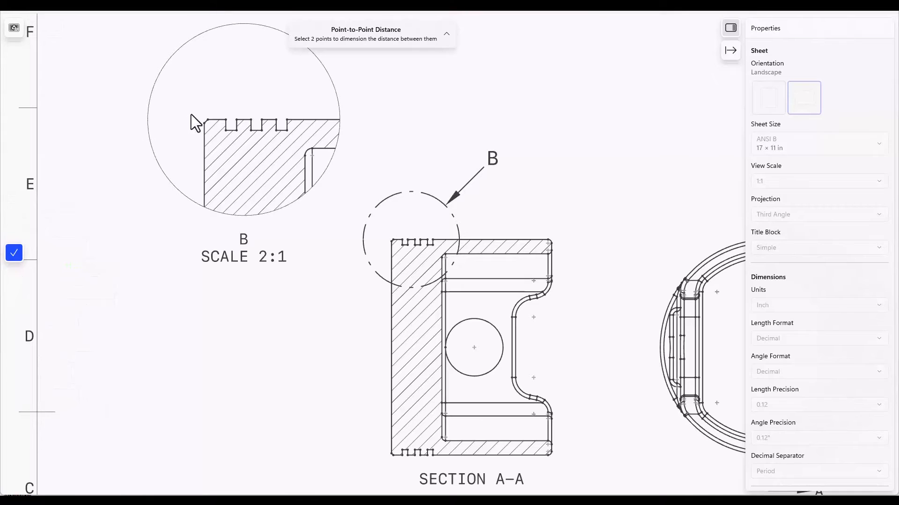
pyautogui.click(206, 119)
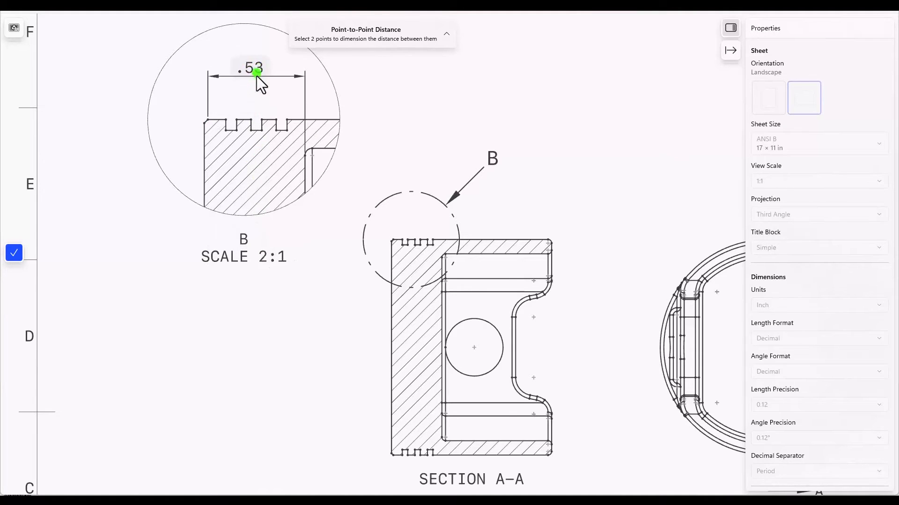
pyautogui.moveTo(257, 73); pyautogui.dragTo(134, 151)
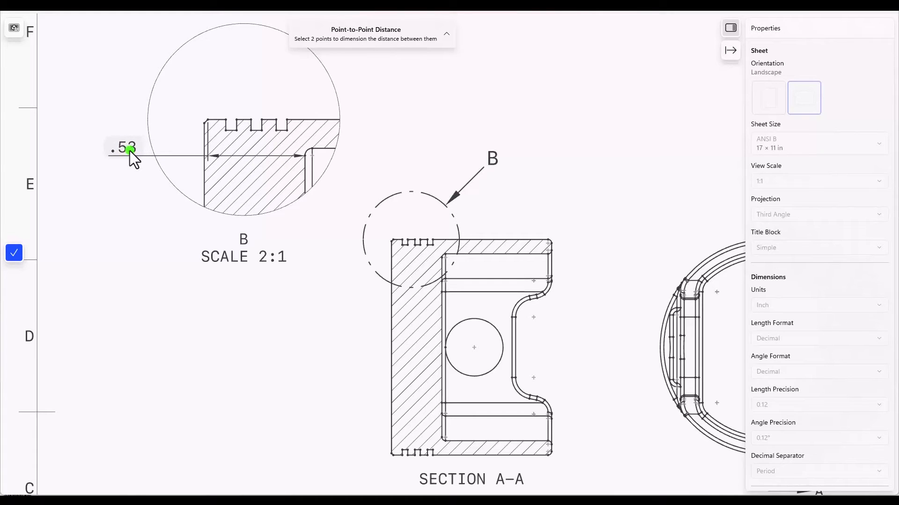
pyautogui.moveTo(129, 150); pyautogui.dragTo(248, 73)
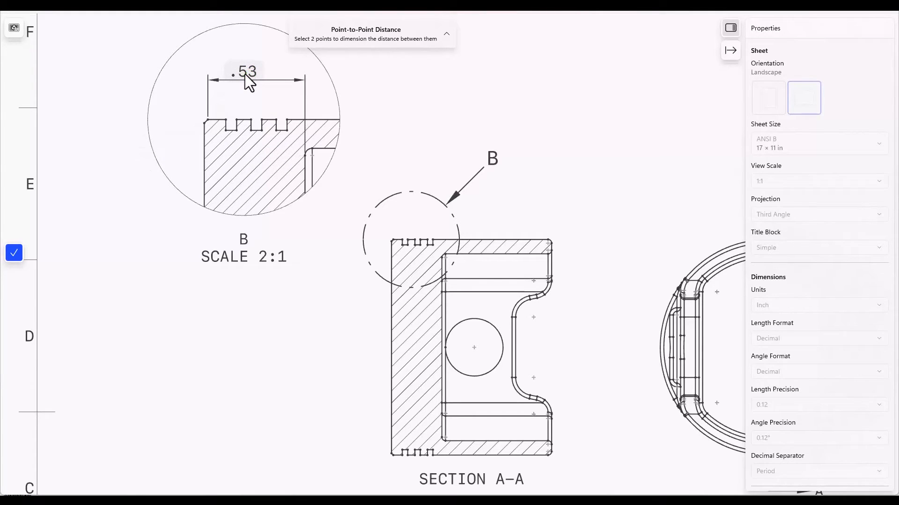
pyautogui.click(243, 71)
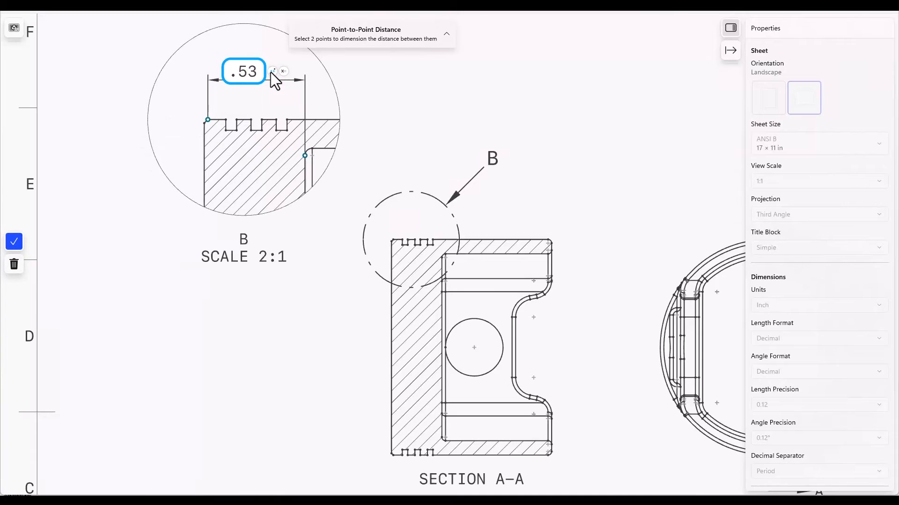
pyautogui.click(275, 70)
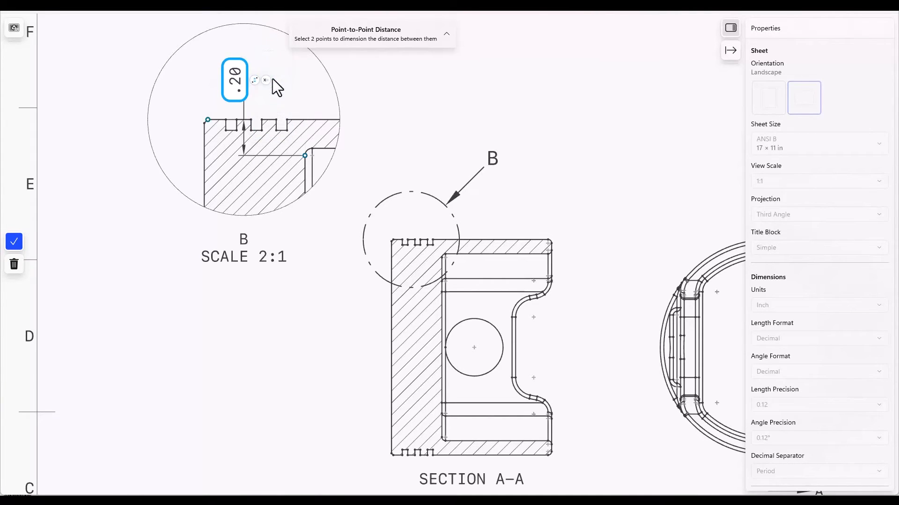
pyautogui.moveTo(234, 80); pyautogui.dragTo(105, 95)
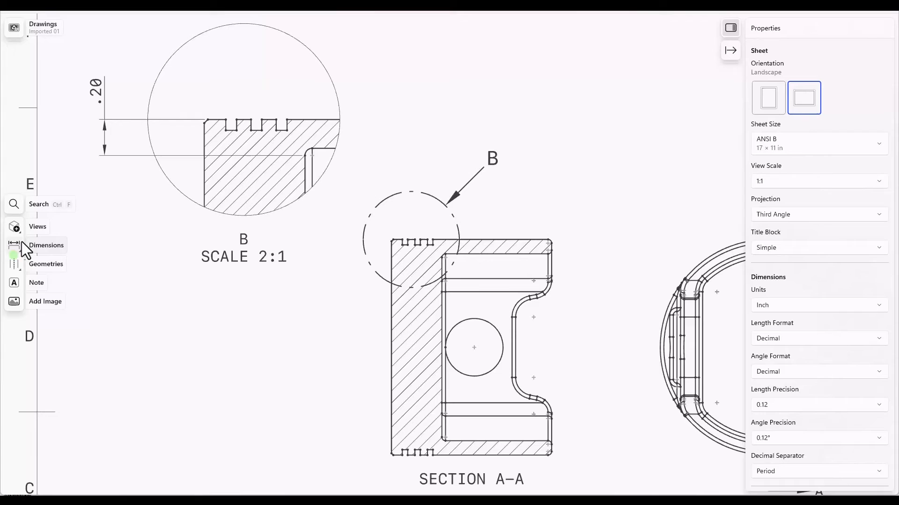
# Switch the .20 dimension's orientation so it measures the absolute distance .57.
pyautogui.click(14, 244)
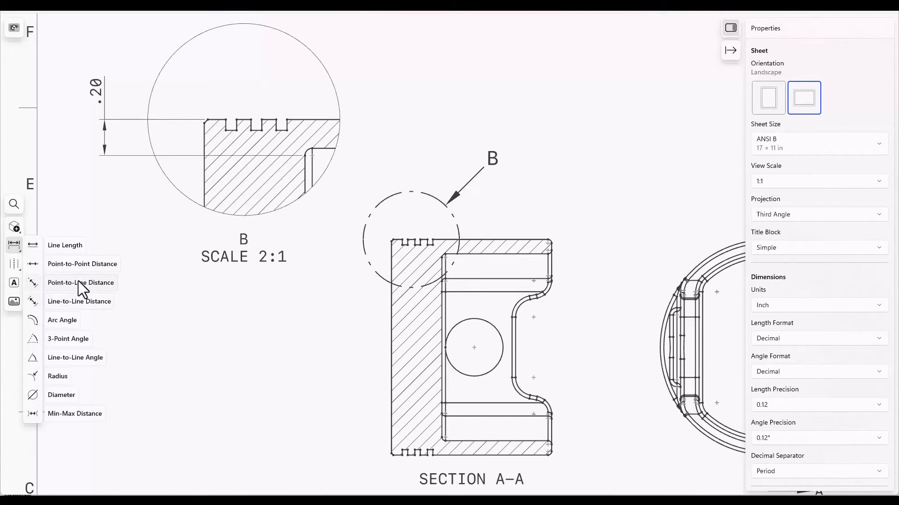
pyautogui.moveTo(84, 269)
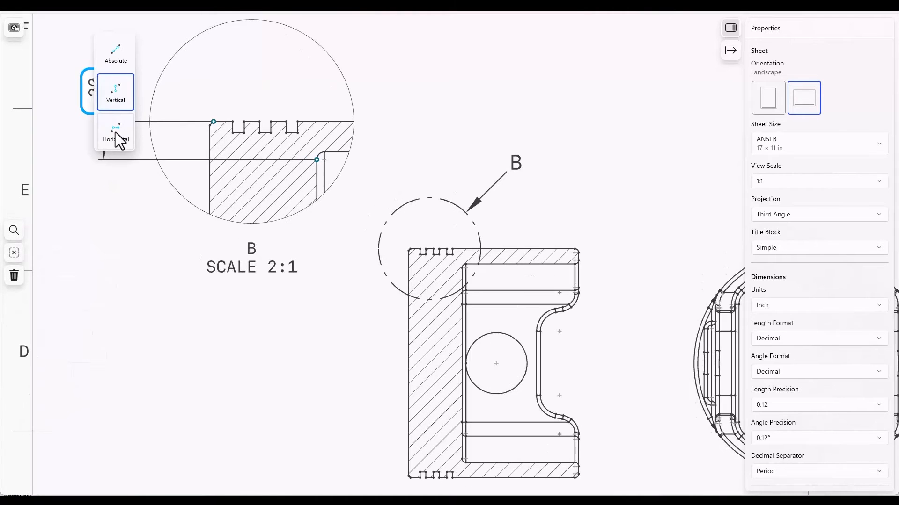
pyautogui.moveTo(115, 54)
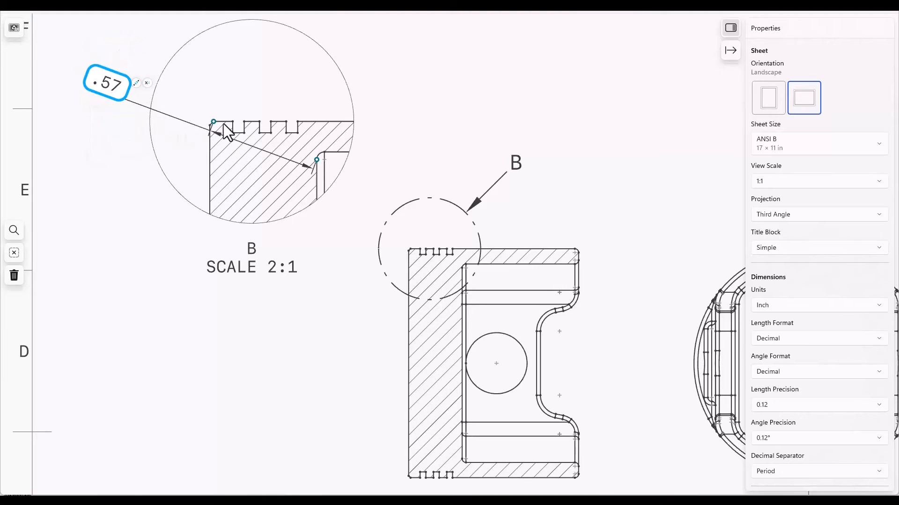
pyautogui.moveTo(123, 126)
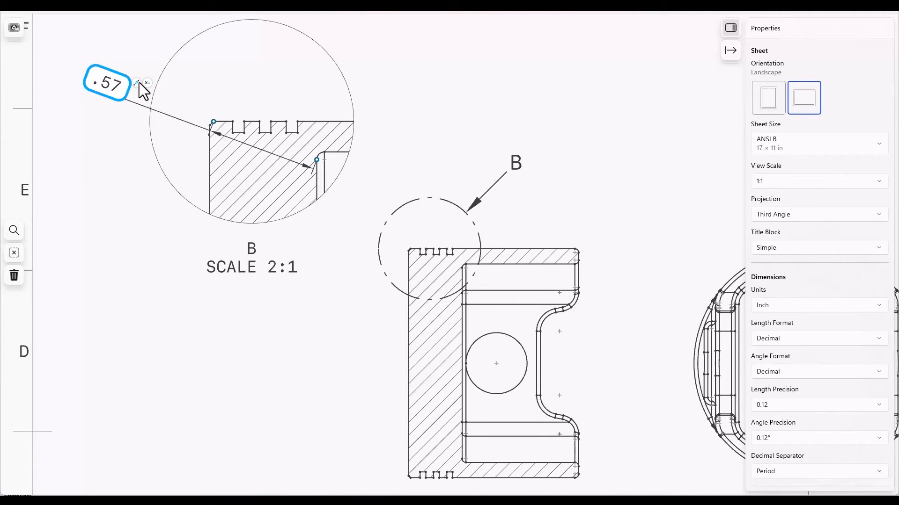
pyautogui.click(146, 83)
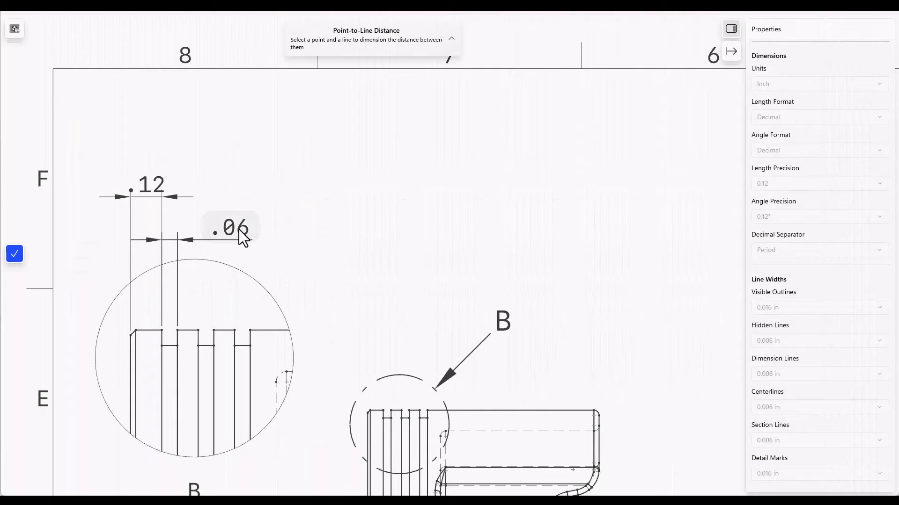
# Give the .06 groove dimension a TYP suffix and a symmetrical ±0 tolerance.
pyautogui.click(230, 226)
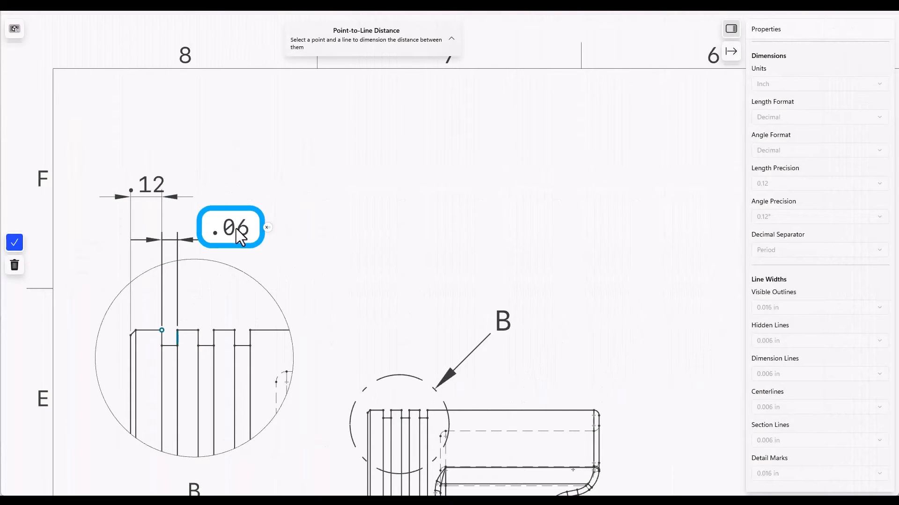
pyautogui.moveTo(274, 236)
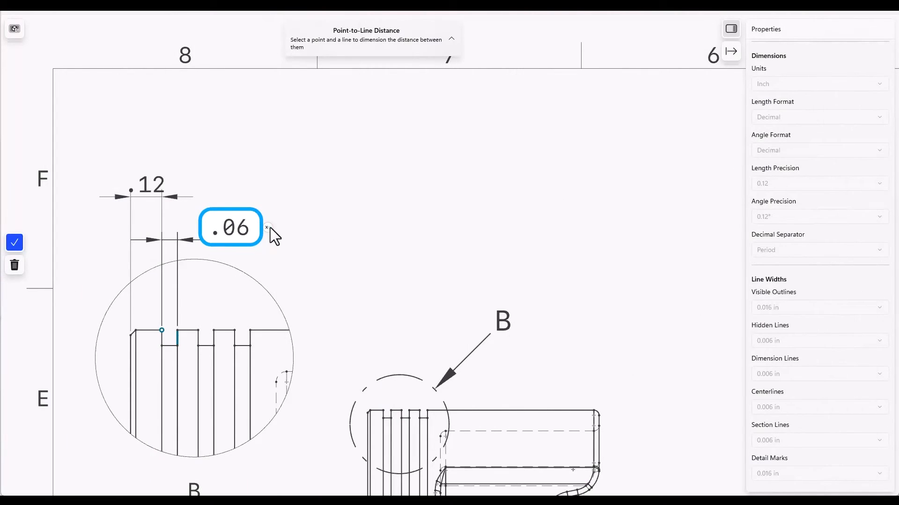
pyautogui.click(267, 228)
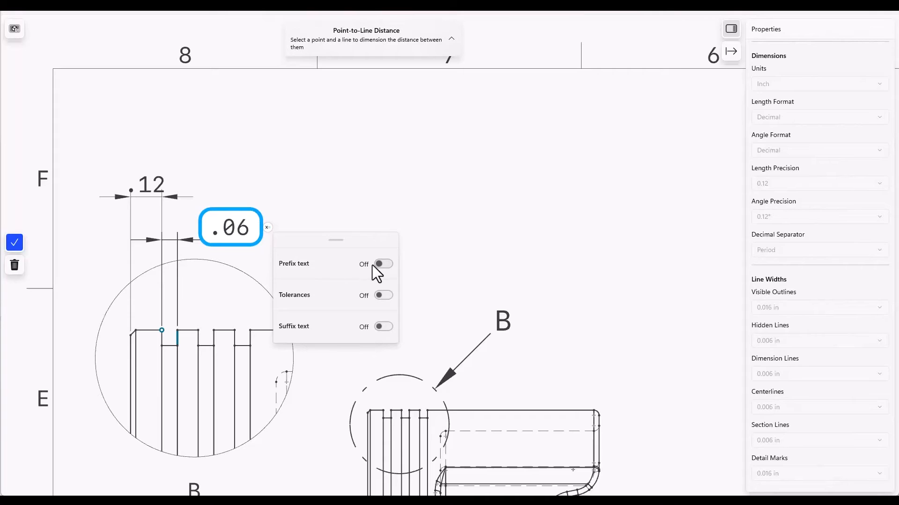
pyautogui.moveTo(384, 326)
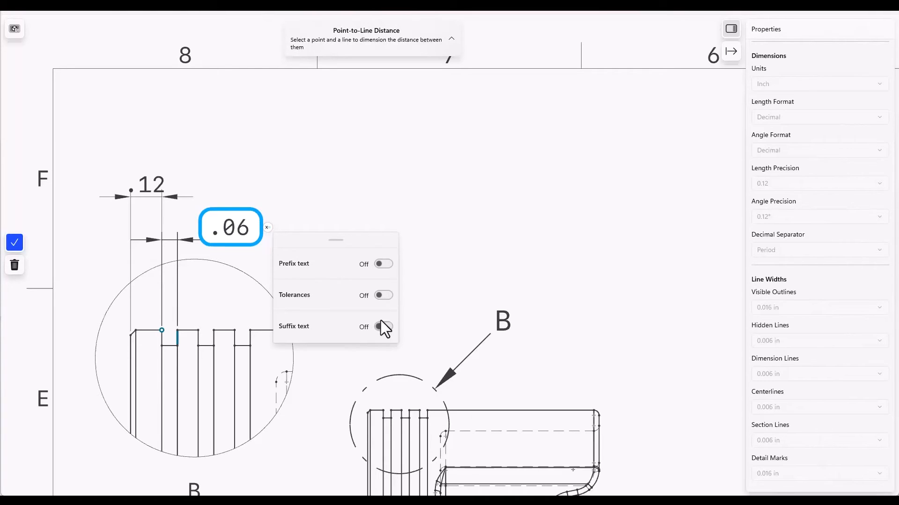
pyautogui.click(382, 327)
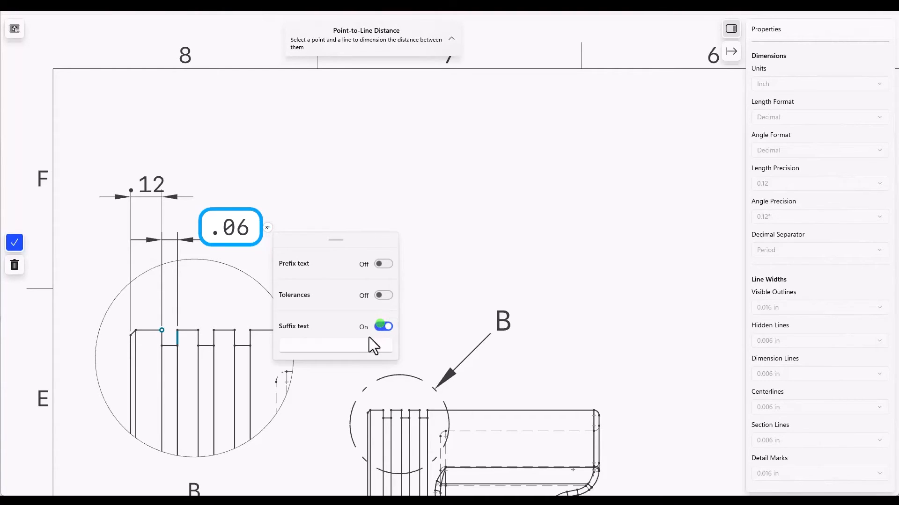
pyautogui.click(335, 345)
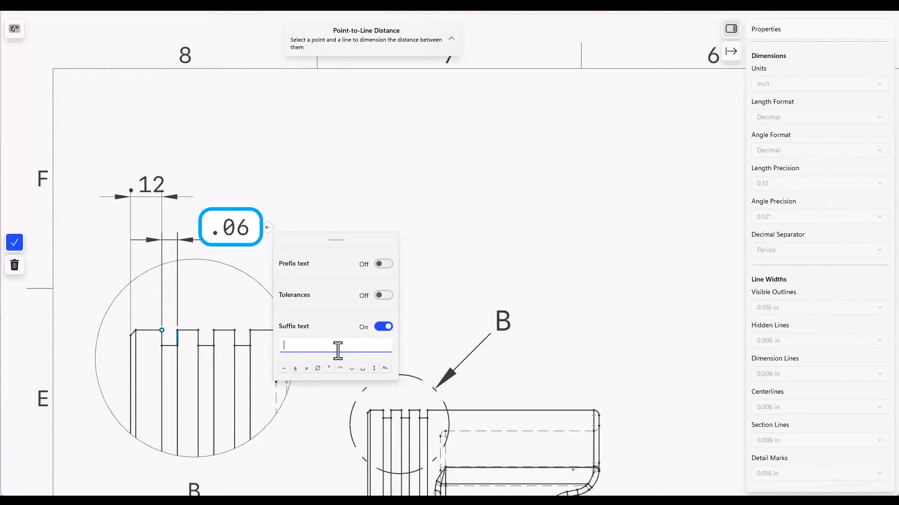
pyautogui.write('TYP')
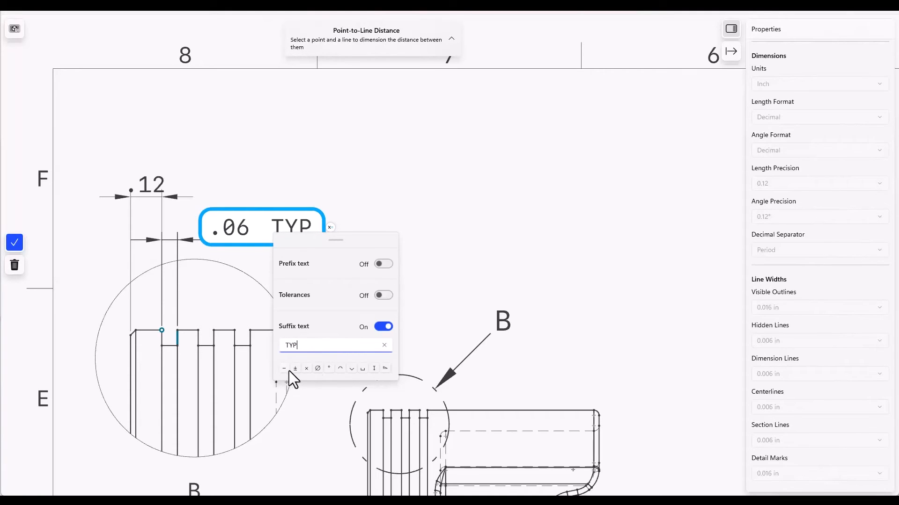
pyautogui.moveTo(428, 285)
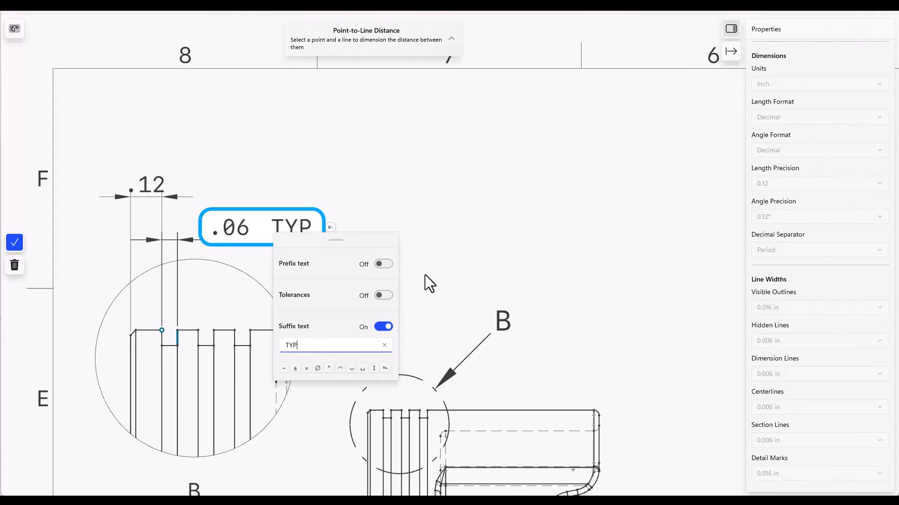
pyautogui.click(382, 295)
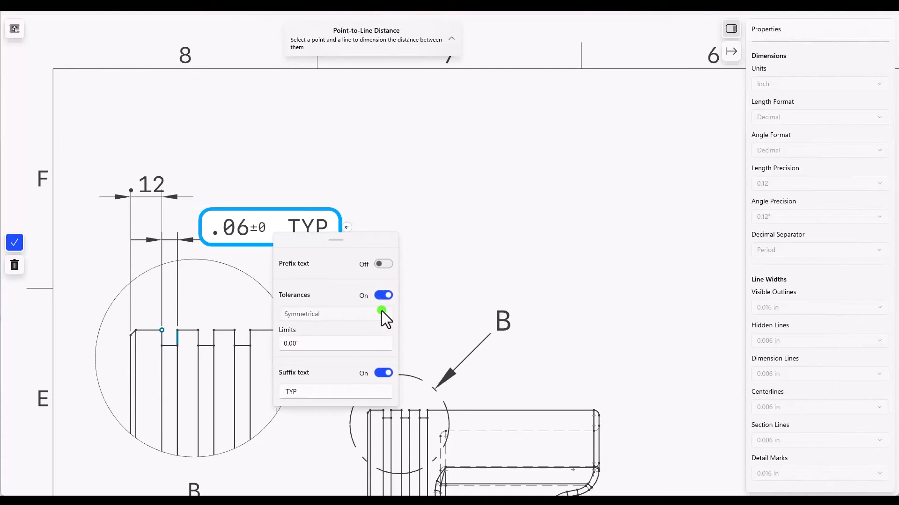
pyautogui.click(335, 314)
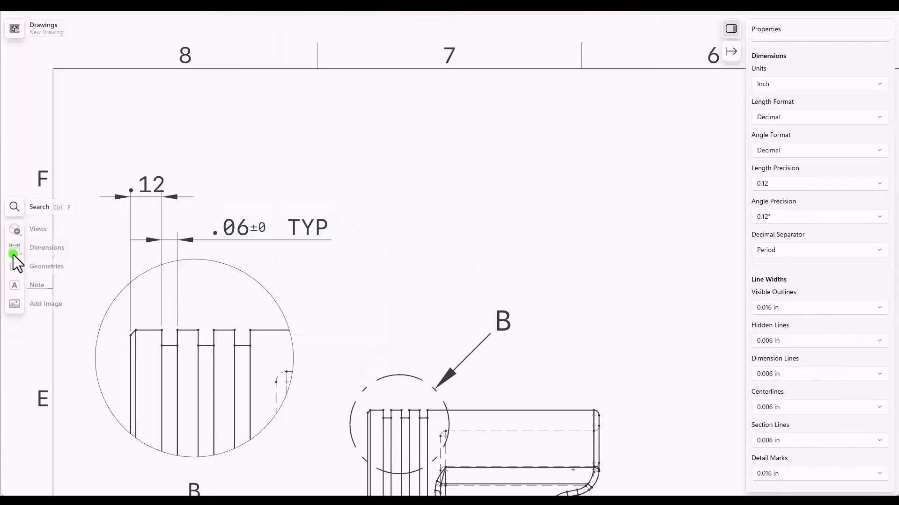
# Start a Line-to-Line Angle dimension for the 101.31° sloped face beside detail B.
pyautogui.click(14, 247)
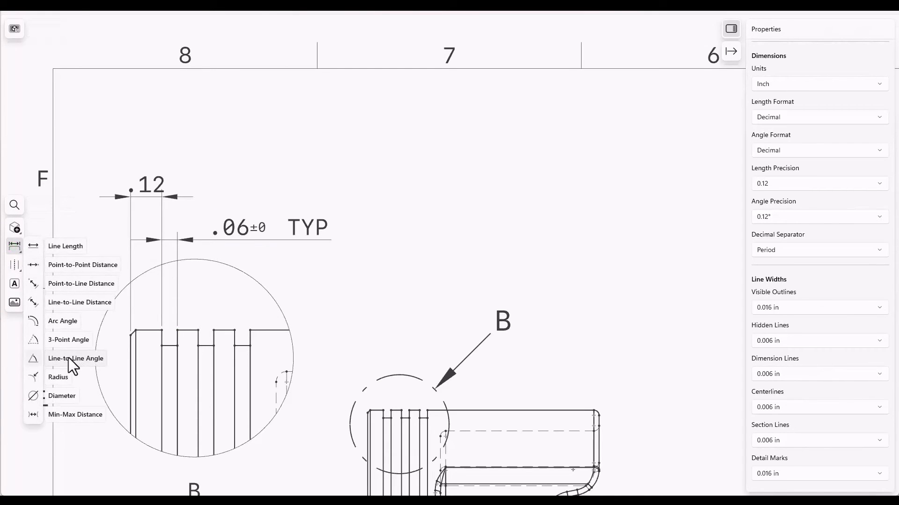
pyautogui.moveTo(68, 327)
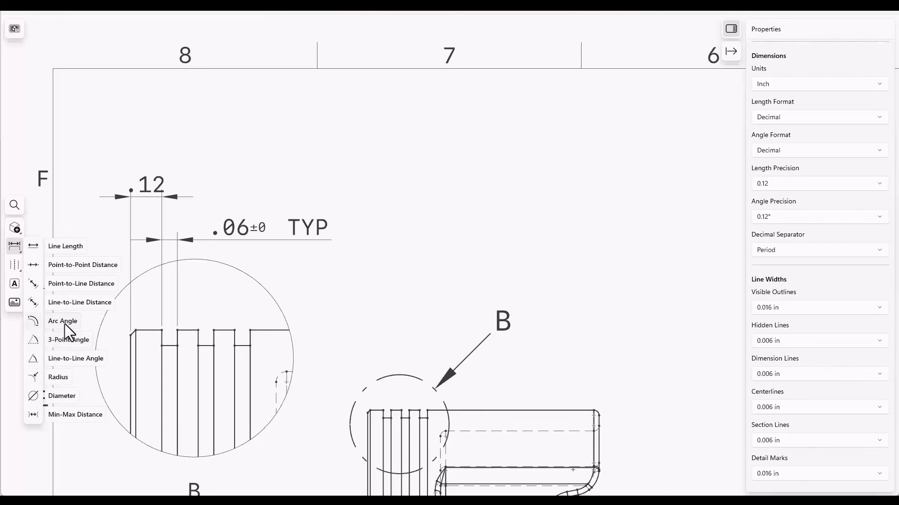
pyautogui.moveTo(64, 359)
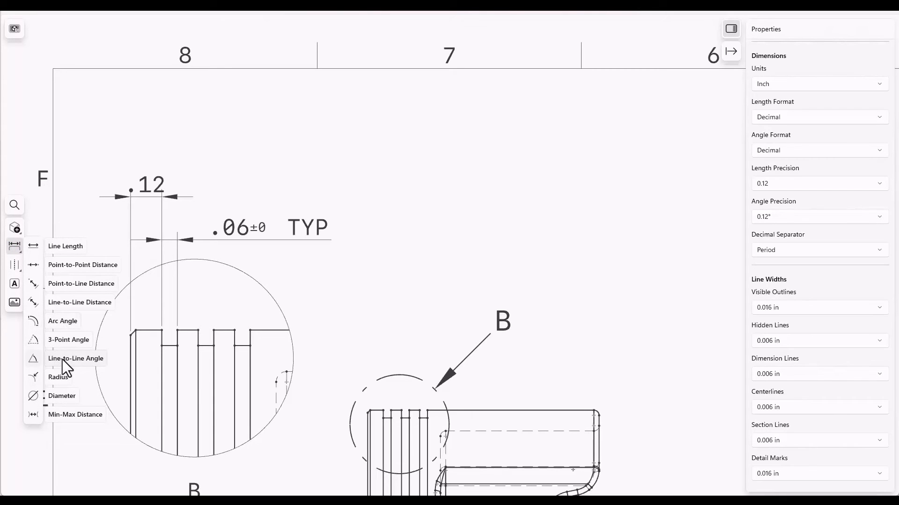
pyautogui.click(75, 358)
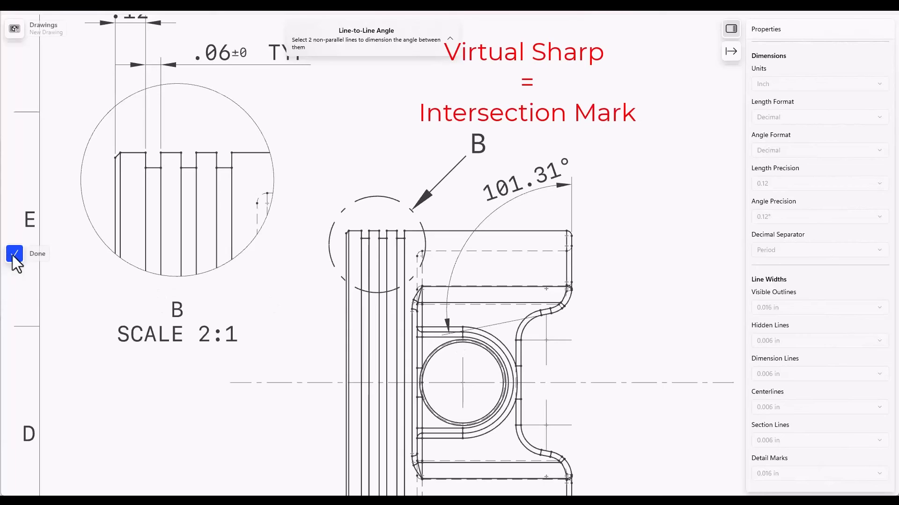
# Add an intersection mark at the rounded corner and start the 1.14 point-to-point dimension across the pin boss.
pyautogui.click(14, 264)
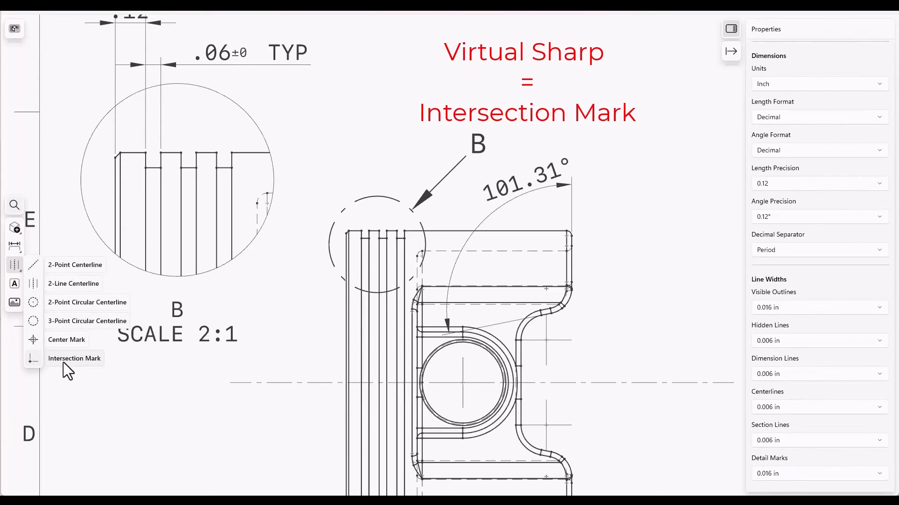
pyautogui.click(75, 358)
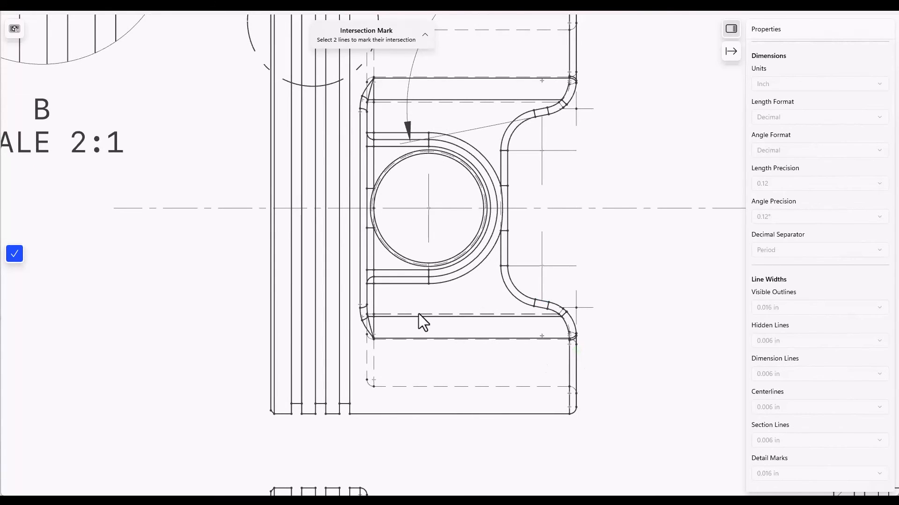
pyautogui.click(14, 254)
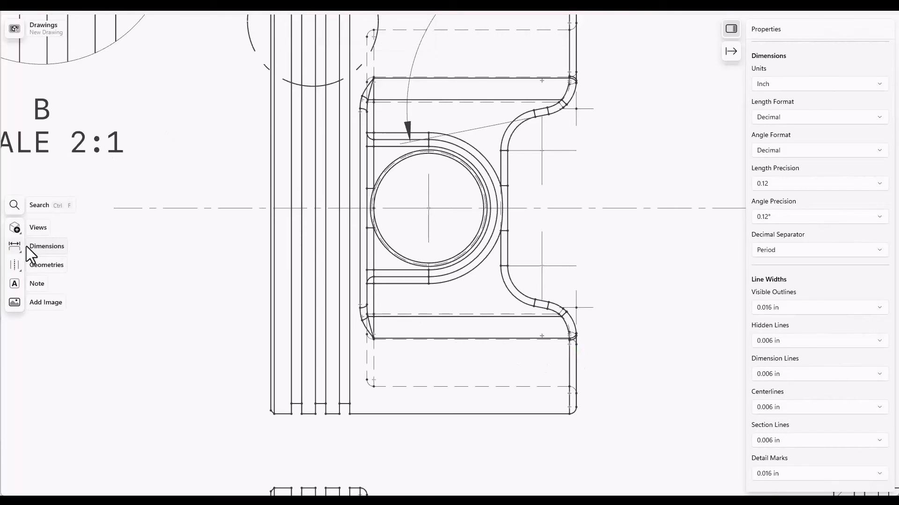
pyautogui.click(47, 246)
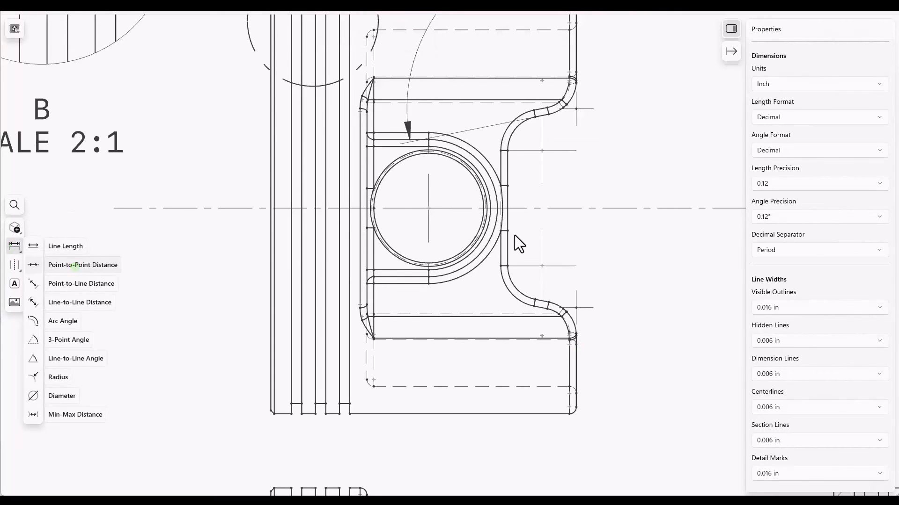
pyautogui.click(82, 265)
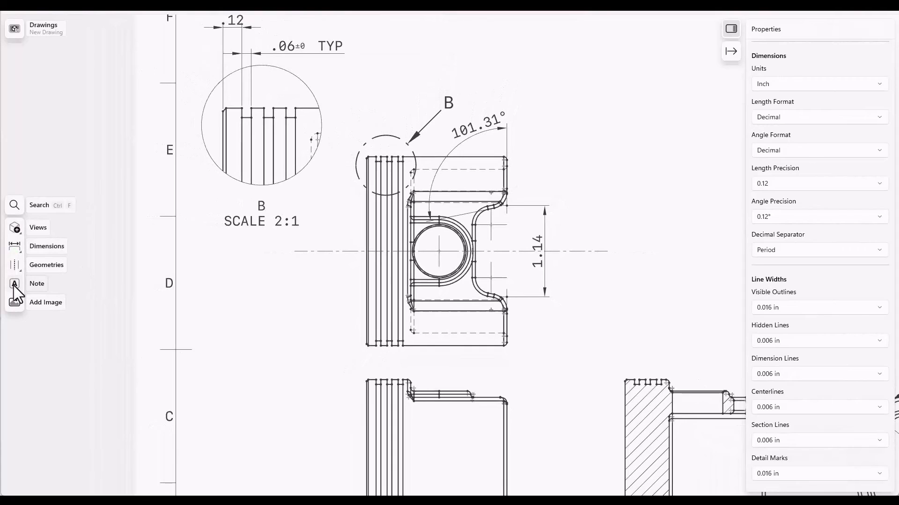
# Attach a leader note reading GRIND SURFACE FLAT to the right edge of the lower view.
pyautogui.click(36, 284)
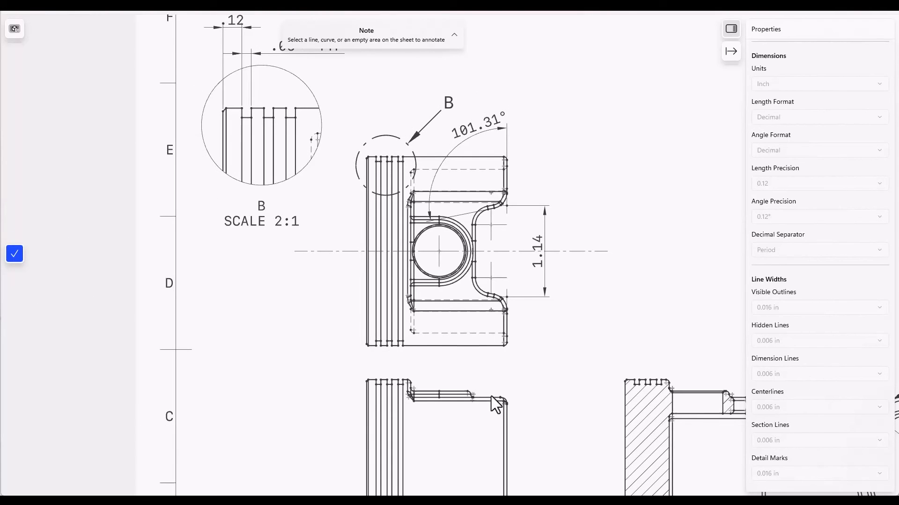
pyautogui.moveTo(504, 407)
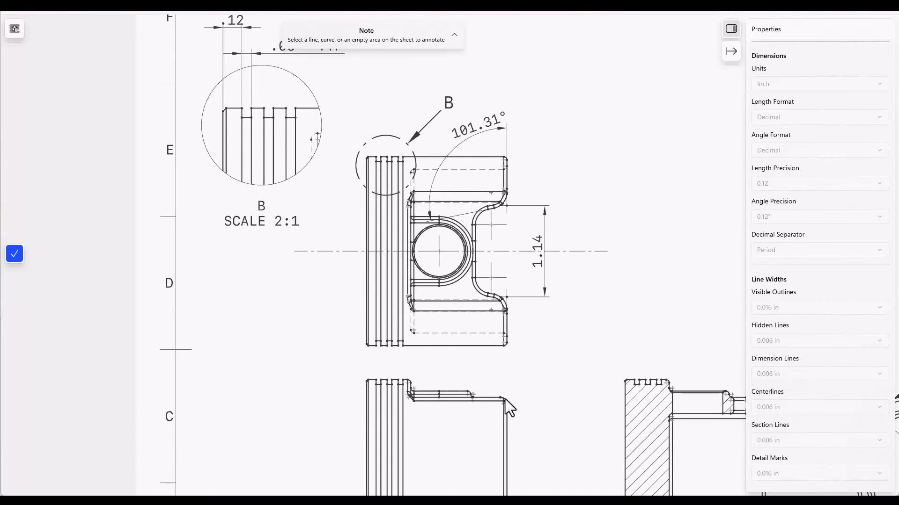
pyautogui.moveTo(502, 354)
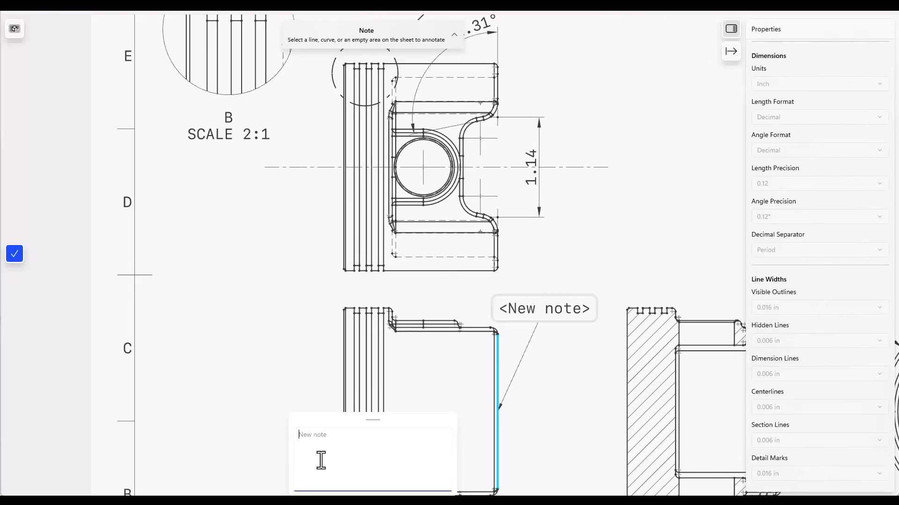
pyautogui.write('GRIND')
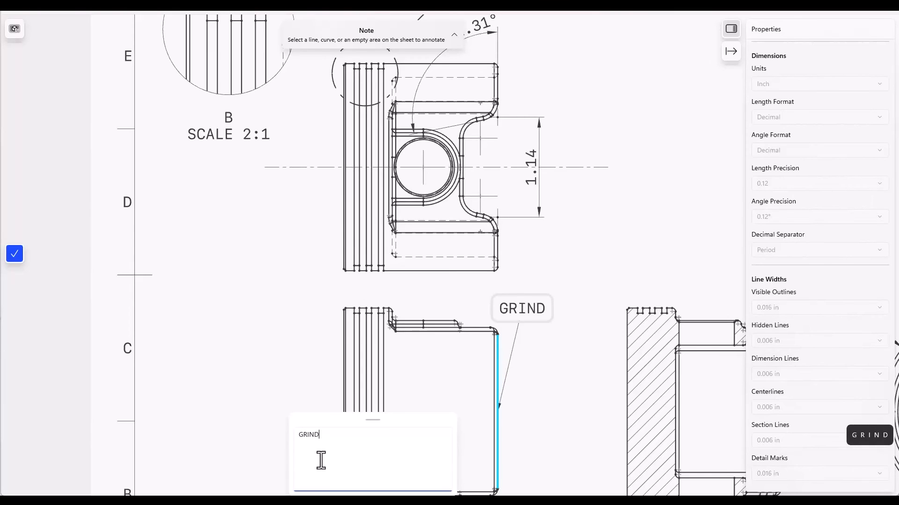
pyautogui.write('SURFACE')
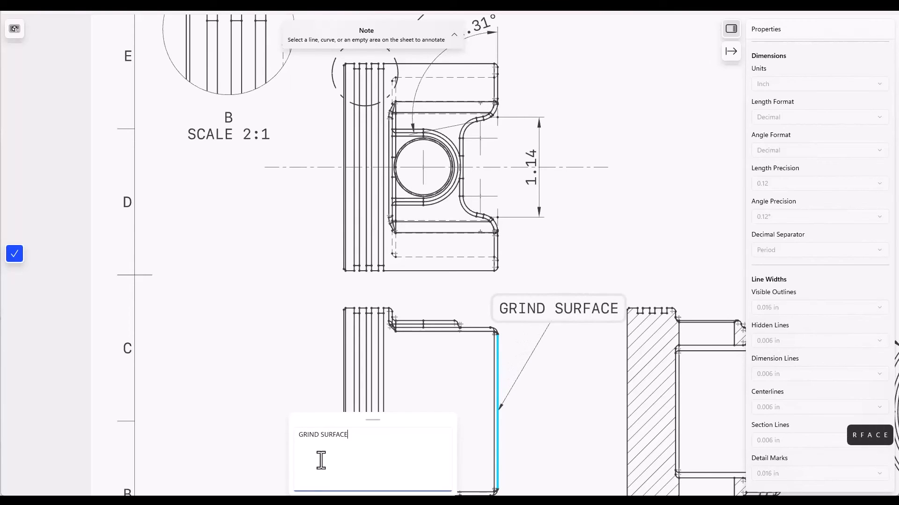
pyautogui.write('FLAT')
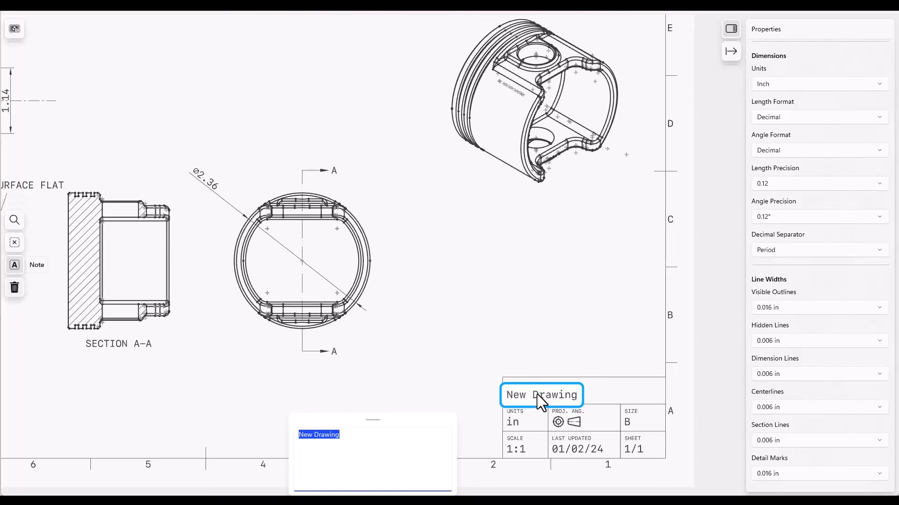
# Rename the title block's New Drawing title to Engine Piston.
pyautogui.write('E')
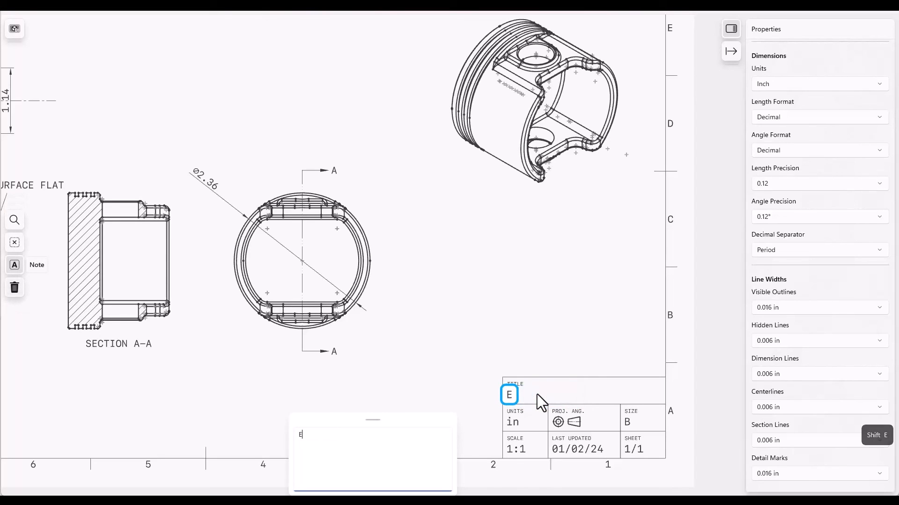
pyautogui.write('ngine P')
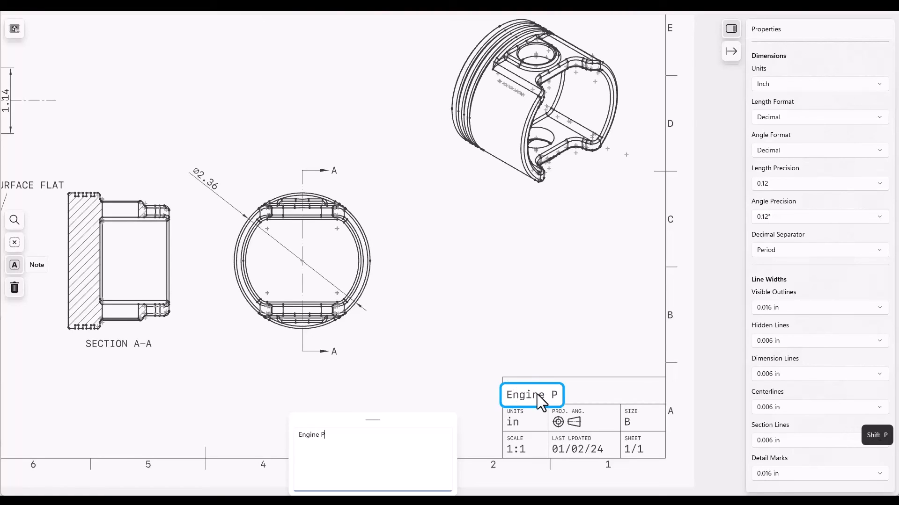
pyautogui.write('iston')
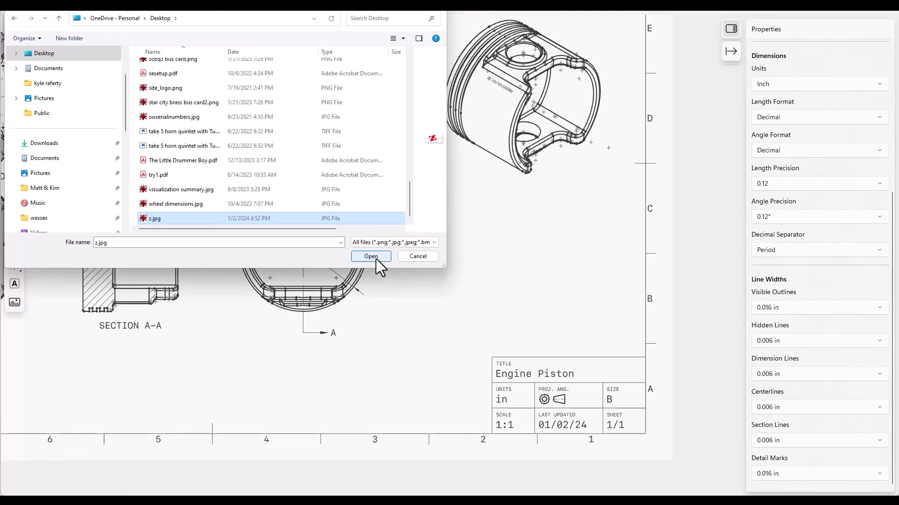
# Insert the dezignstuff logo JPG above the title block and stretch it to the block's width.
pyautogui.click(370, 256)
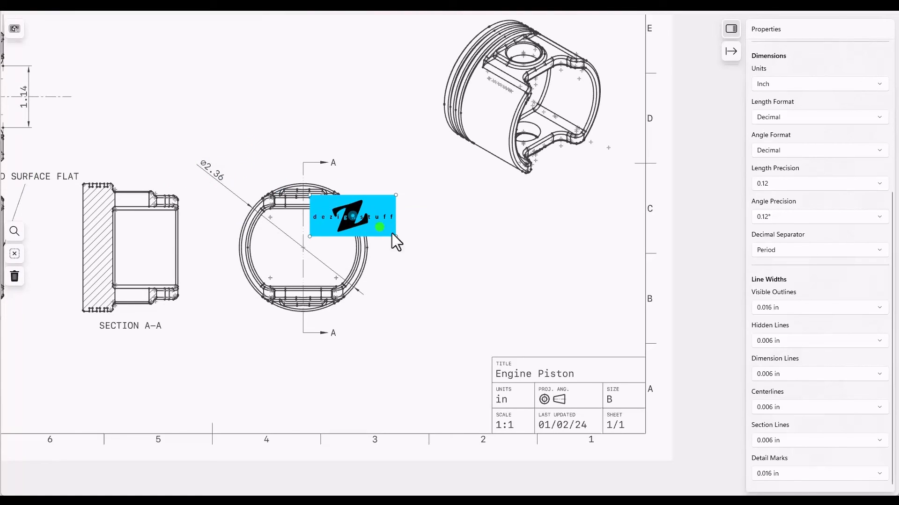
pyautogui.moveTo(353, 215); pyautogui.dragTo(602, 338)
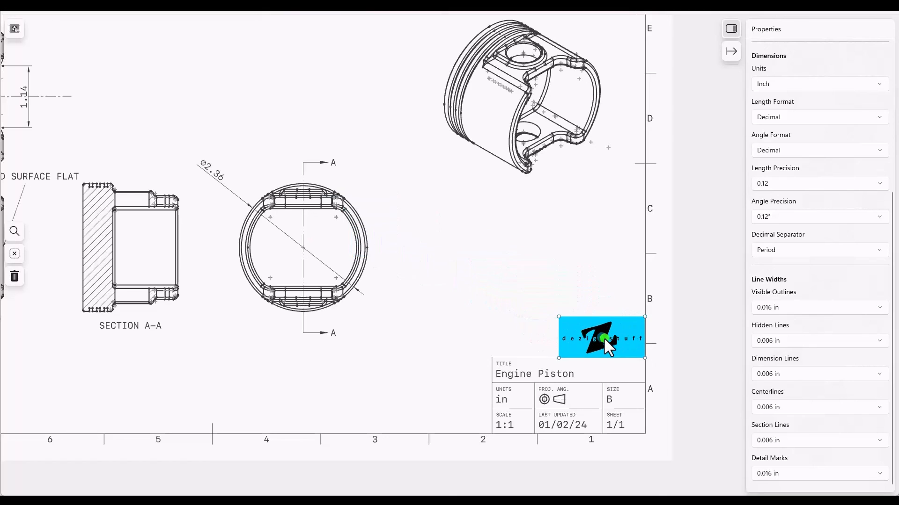
pyautogui.moveTo(601, 337); pyautogui.dragTo(595, 333)
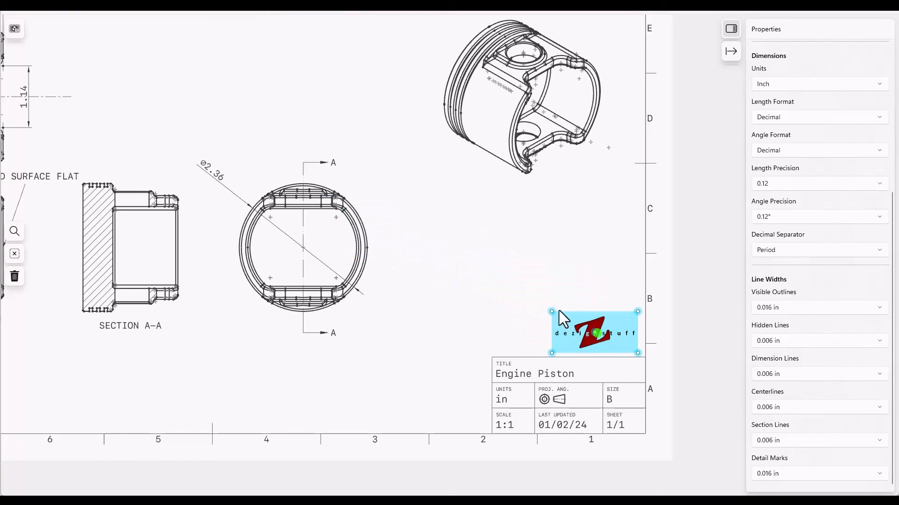
pyautogui.moveTo(552, 310); pyautogui.dragTo(532, 302)
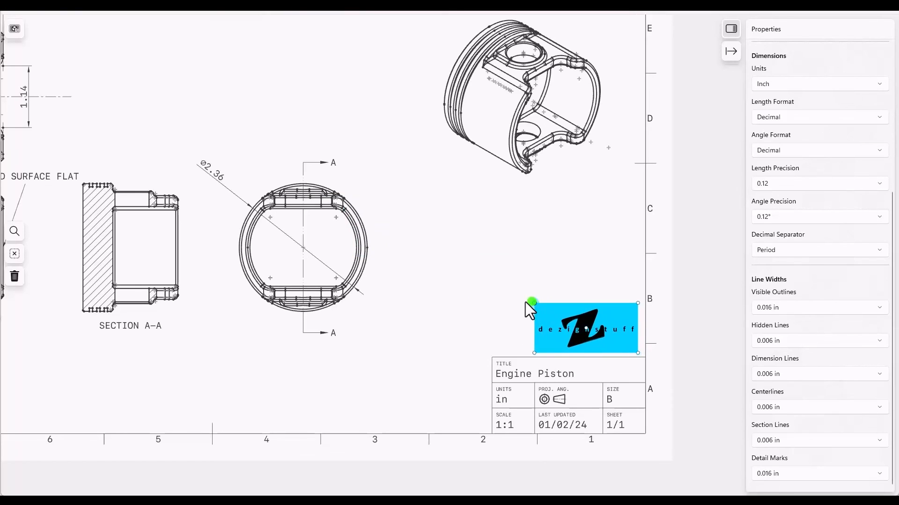
pyautogui.moveTo(532, 302); pyautogui.dragTo(498, 302)
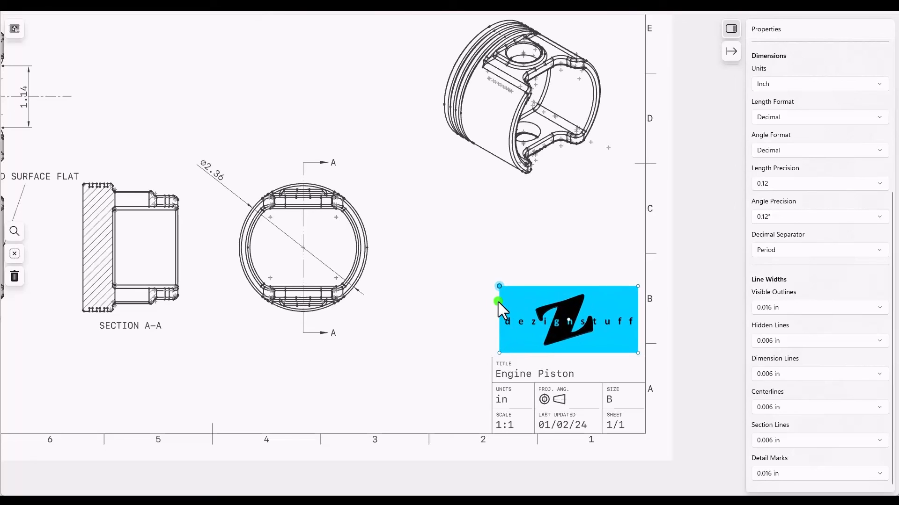